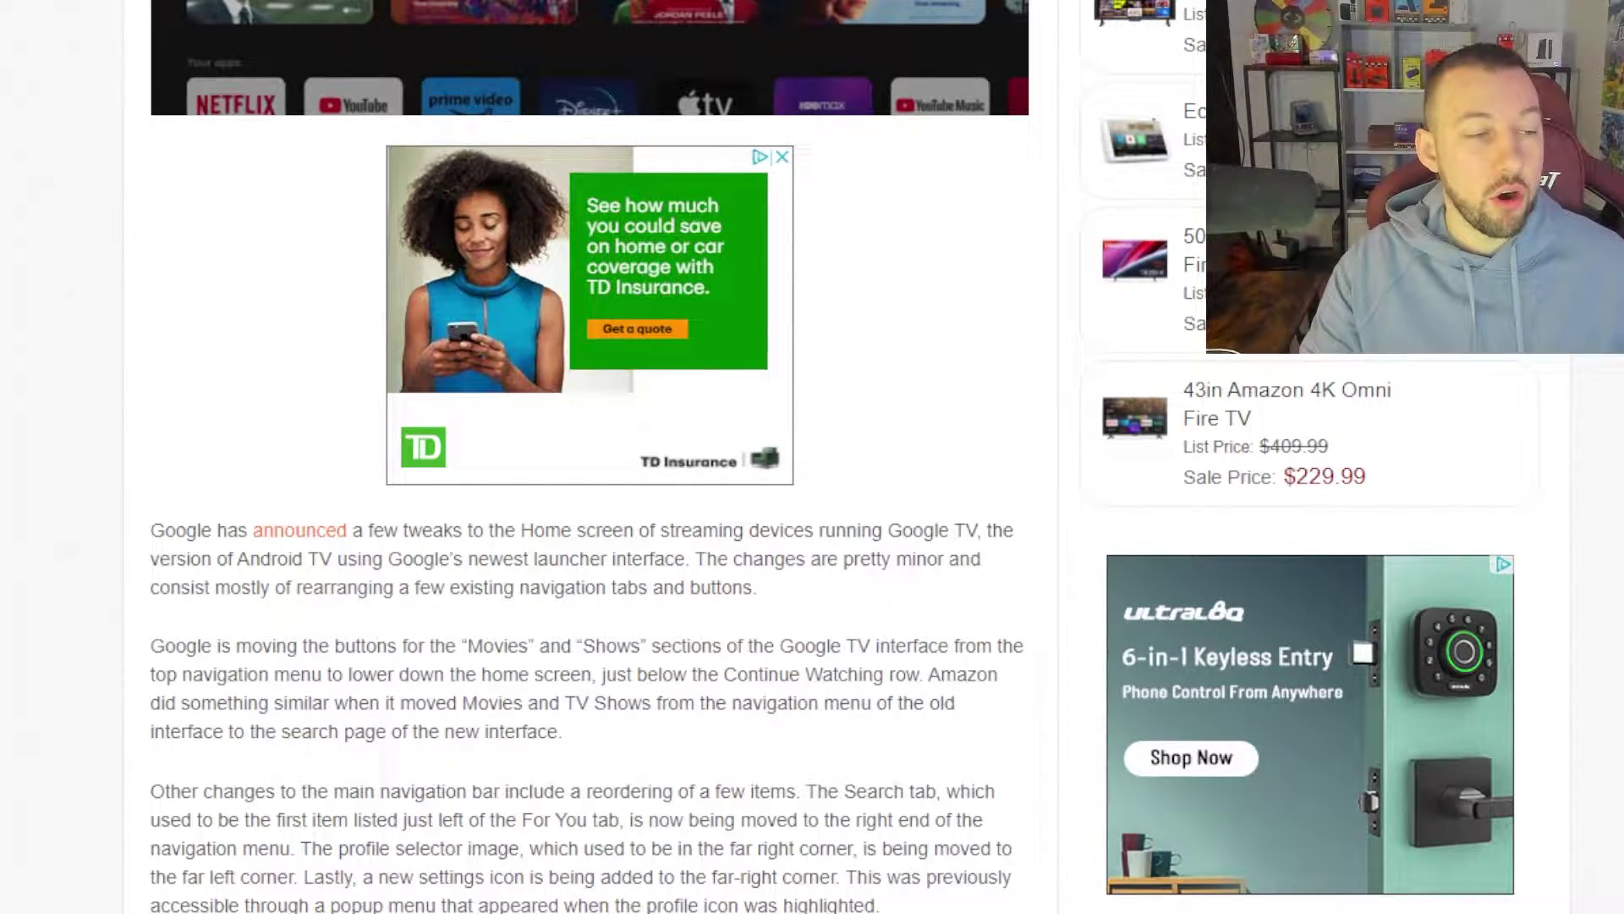
- Scroll through the AFTVnews article on the rearranged Google TV home screen layout
scroll(up, 3)
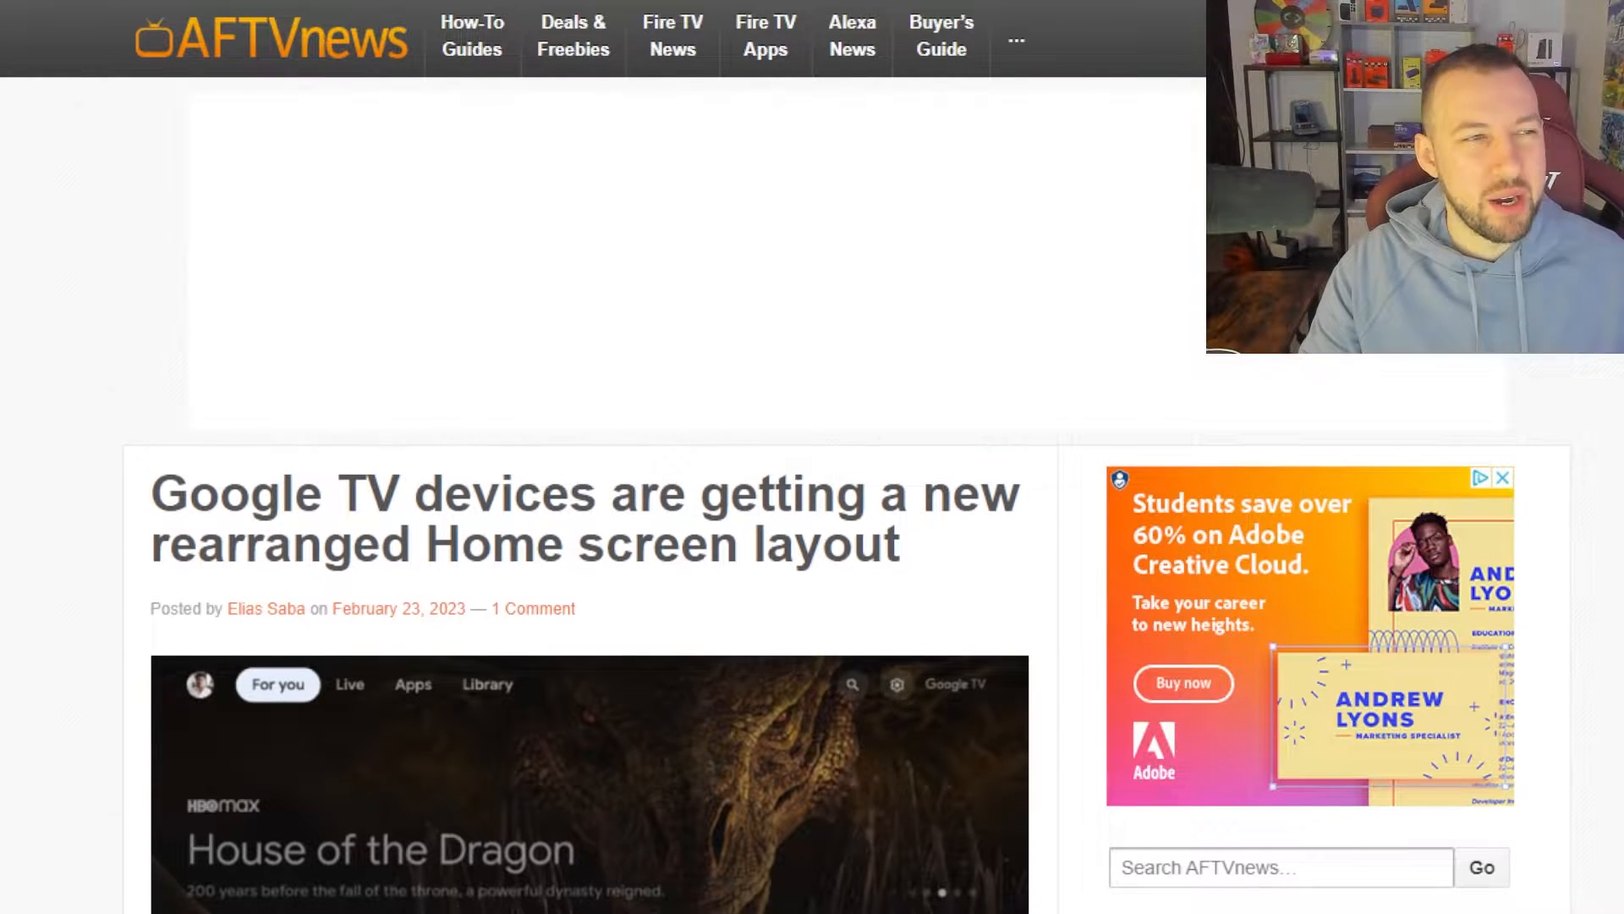
scroll(down, 3)
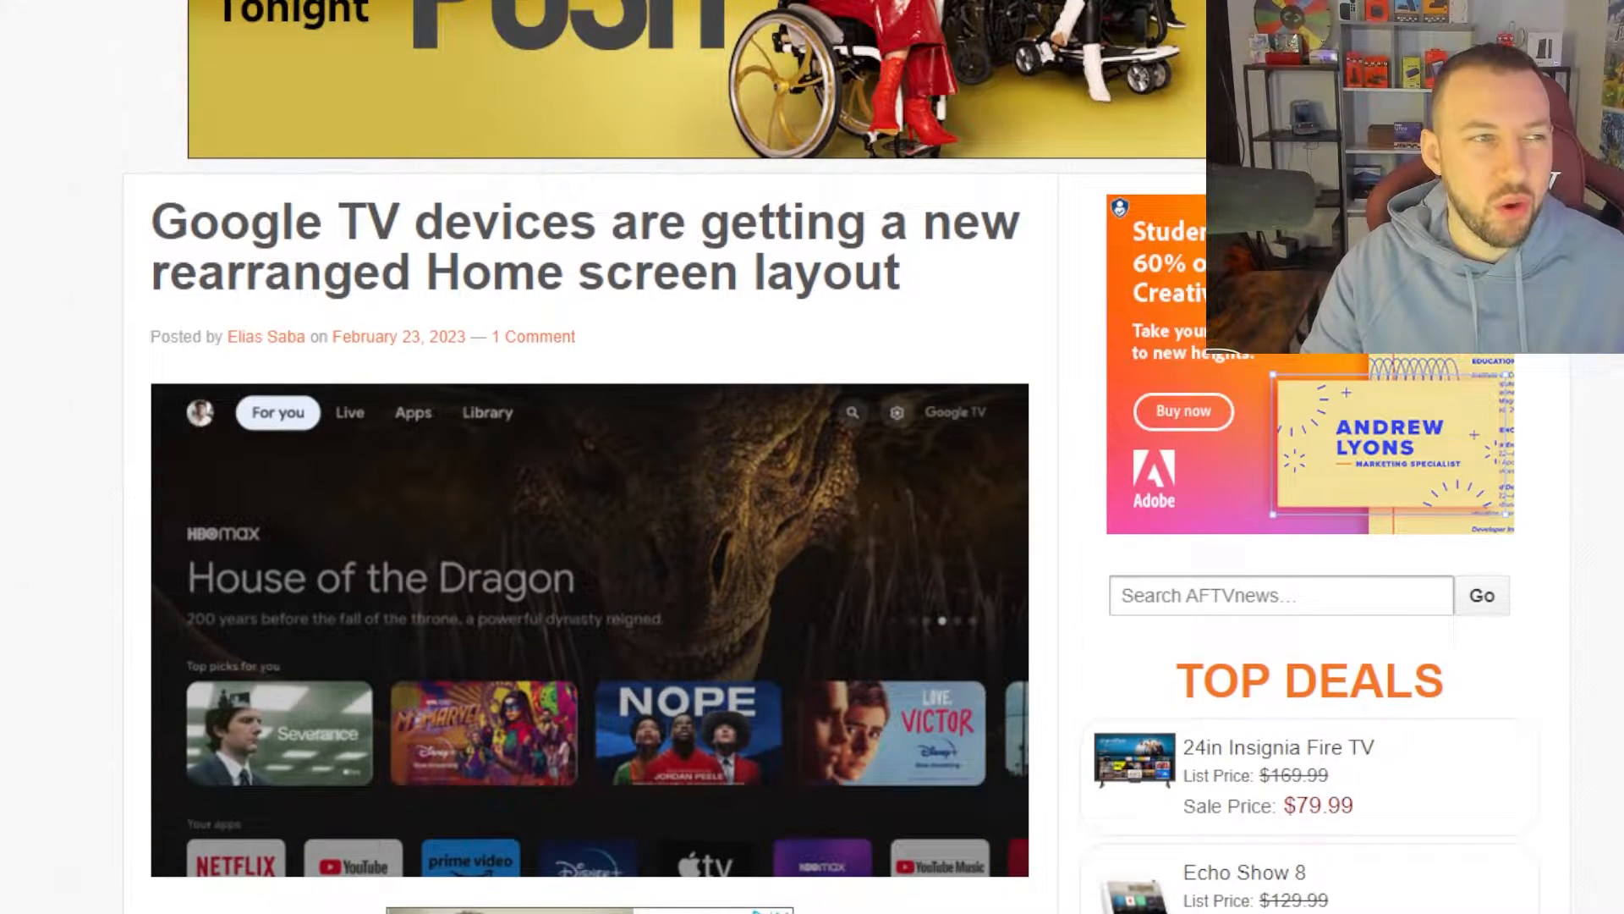
scroll(down, 3)
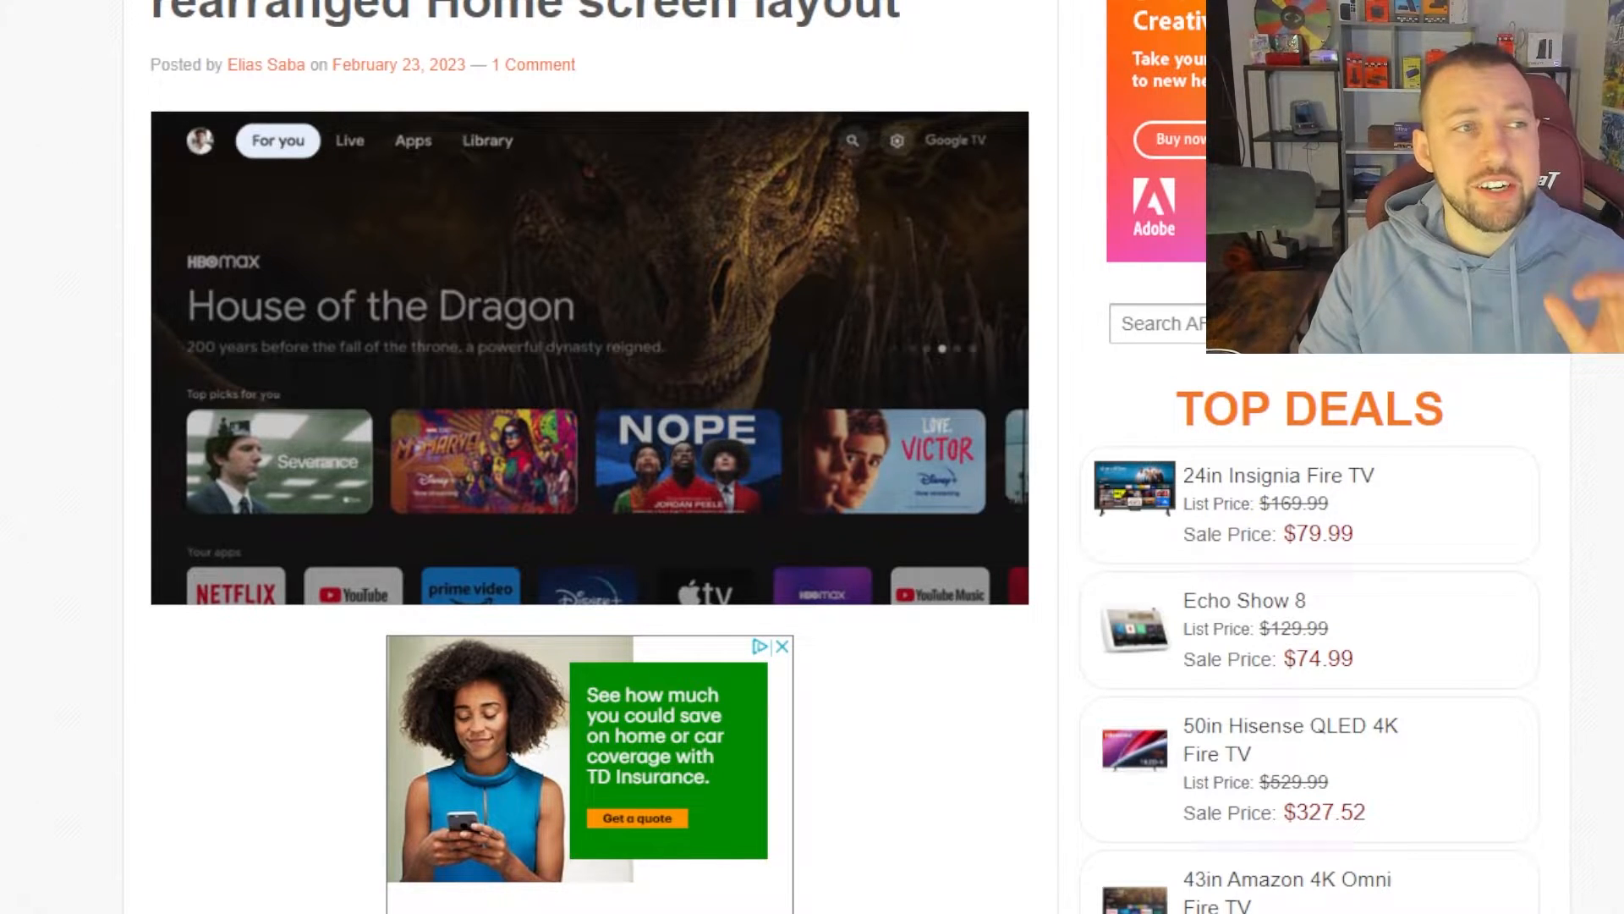
scroll(down, 3)
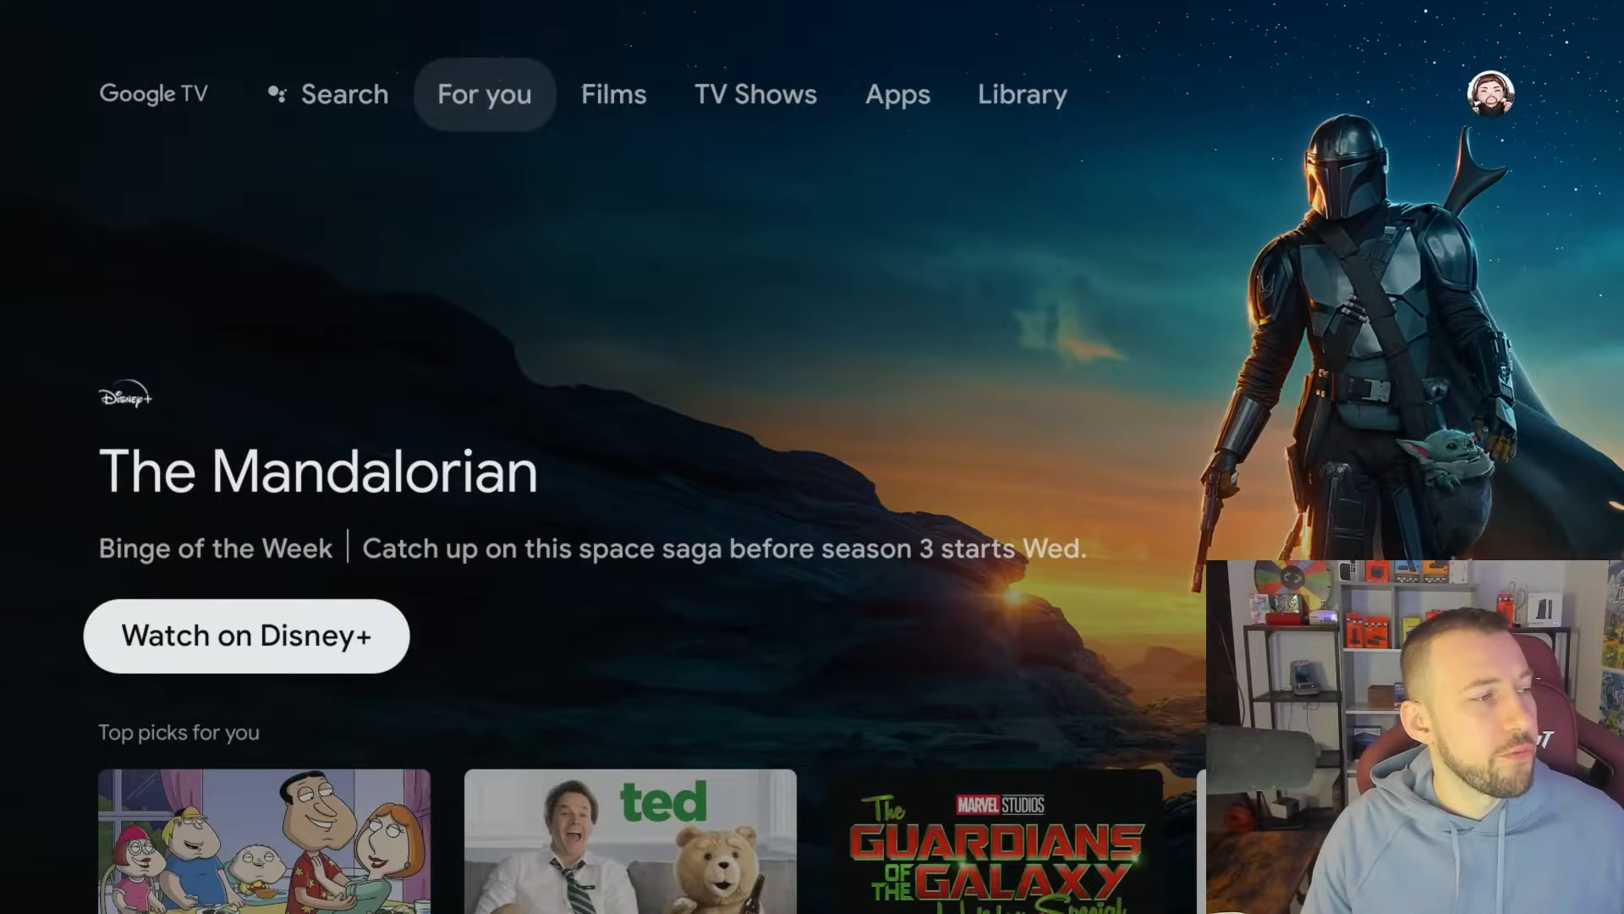
scroll(down, 3)
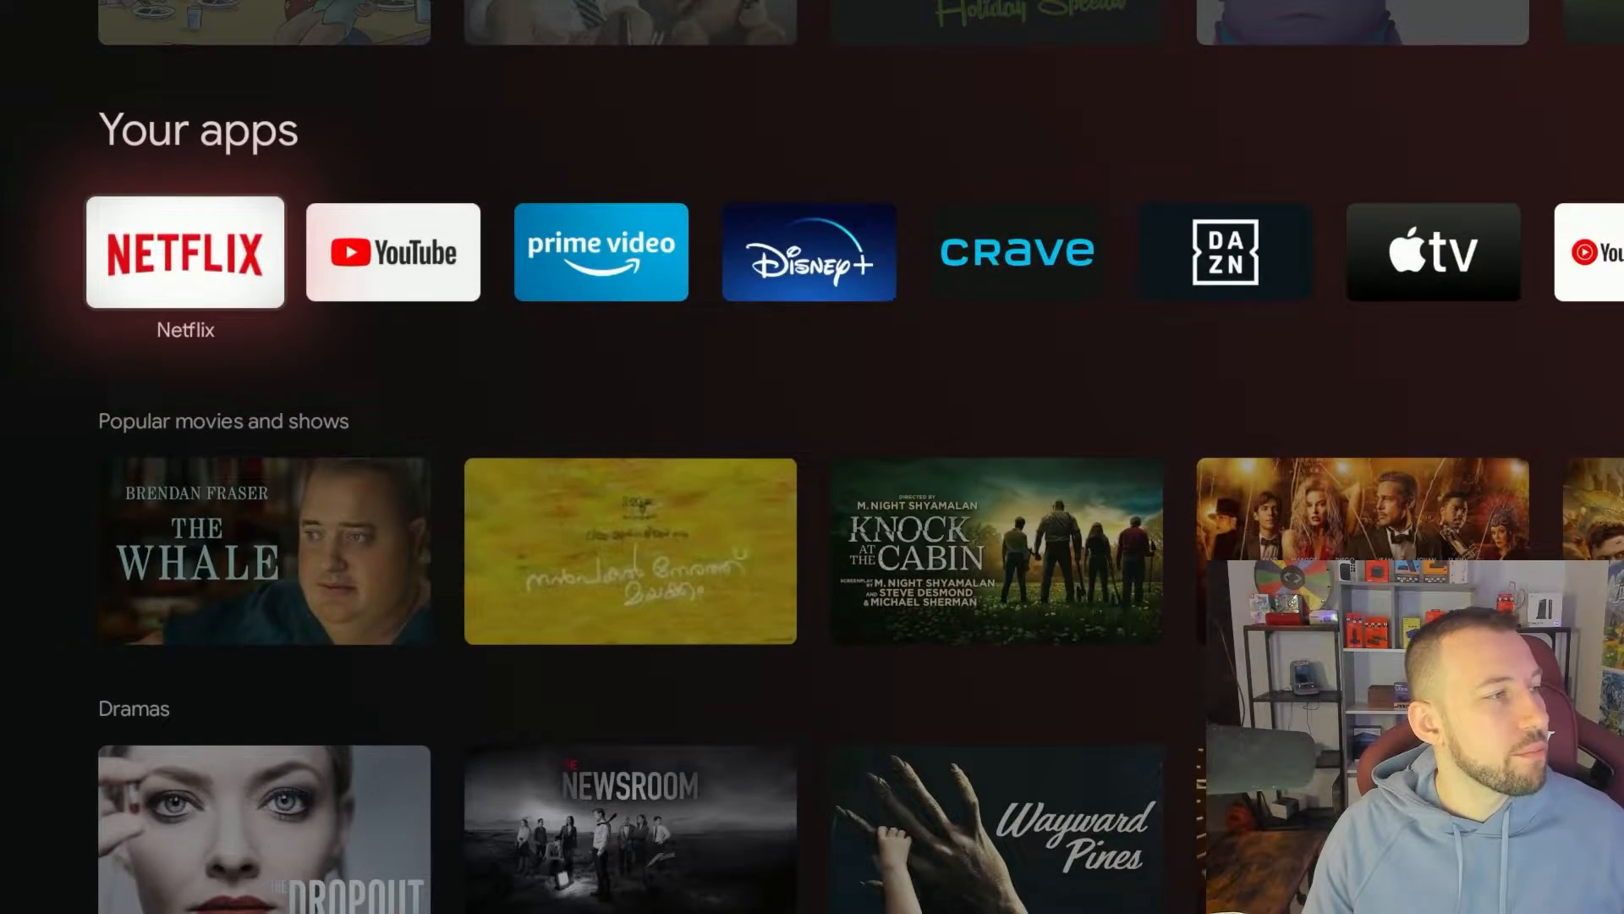
scroll(down, 3)
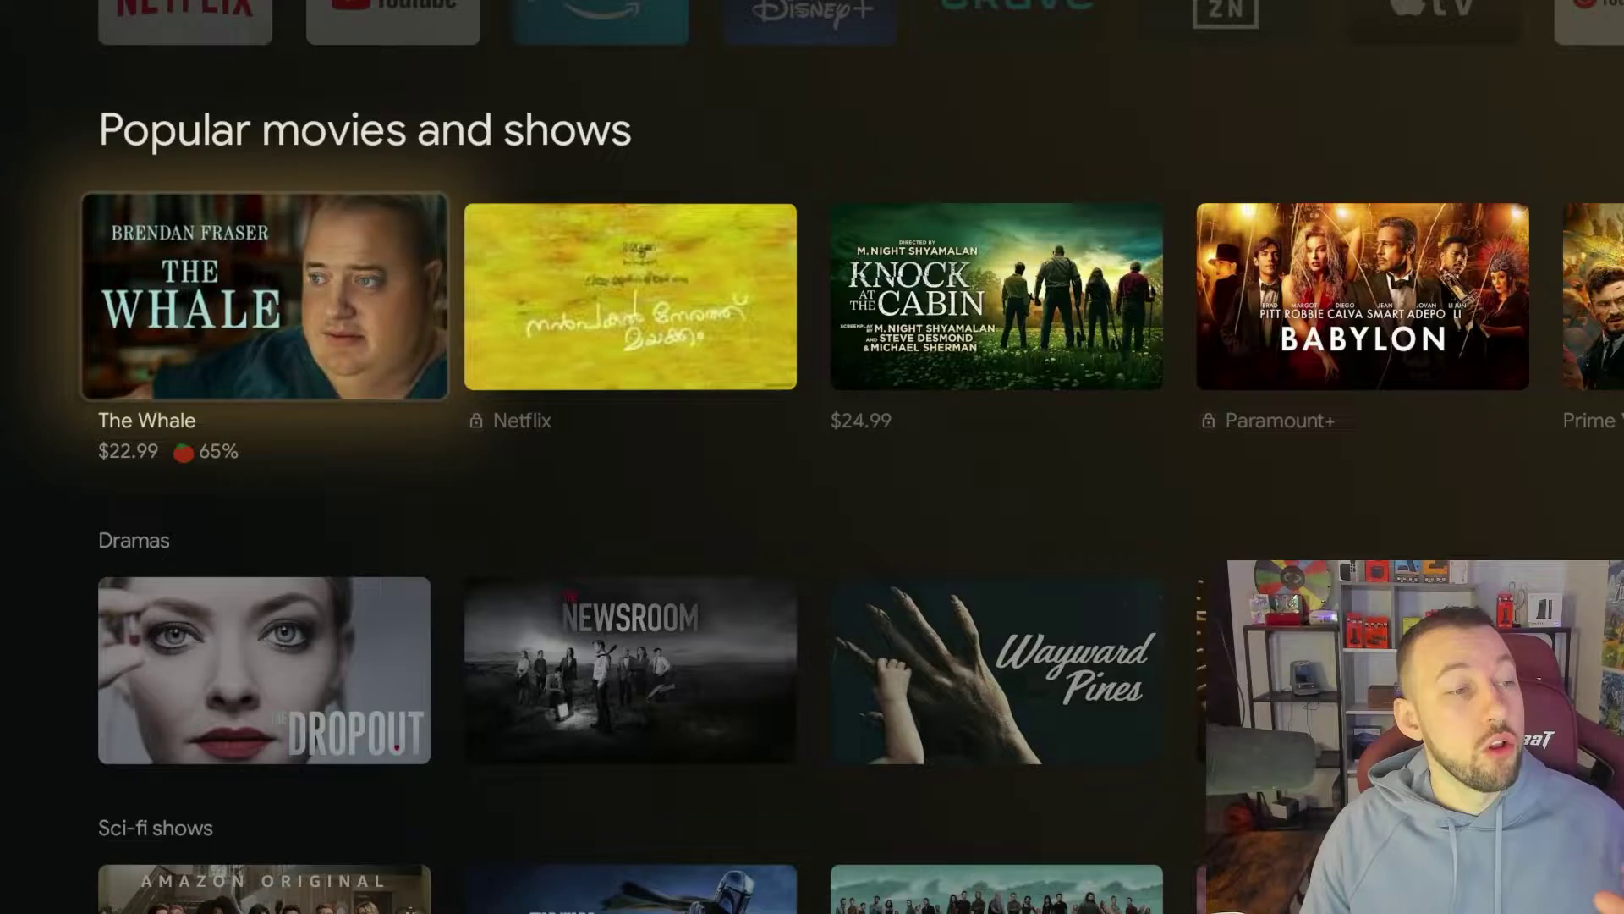
scroll(down, 3)
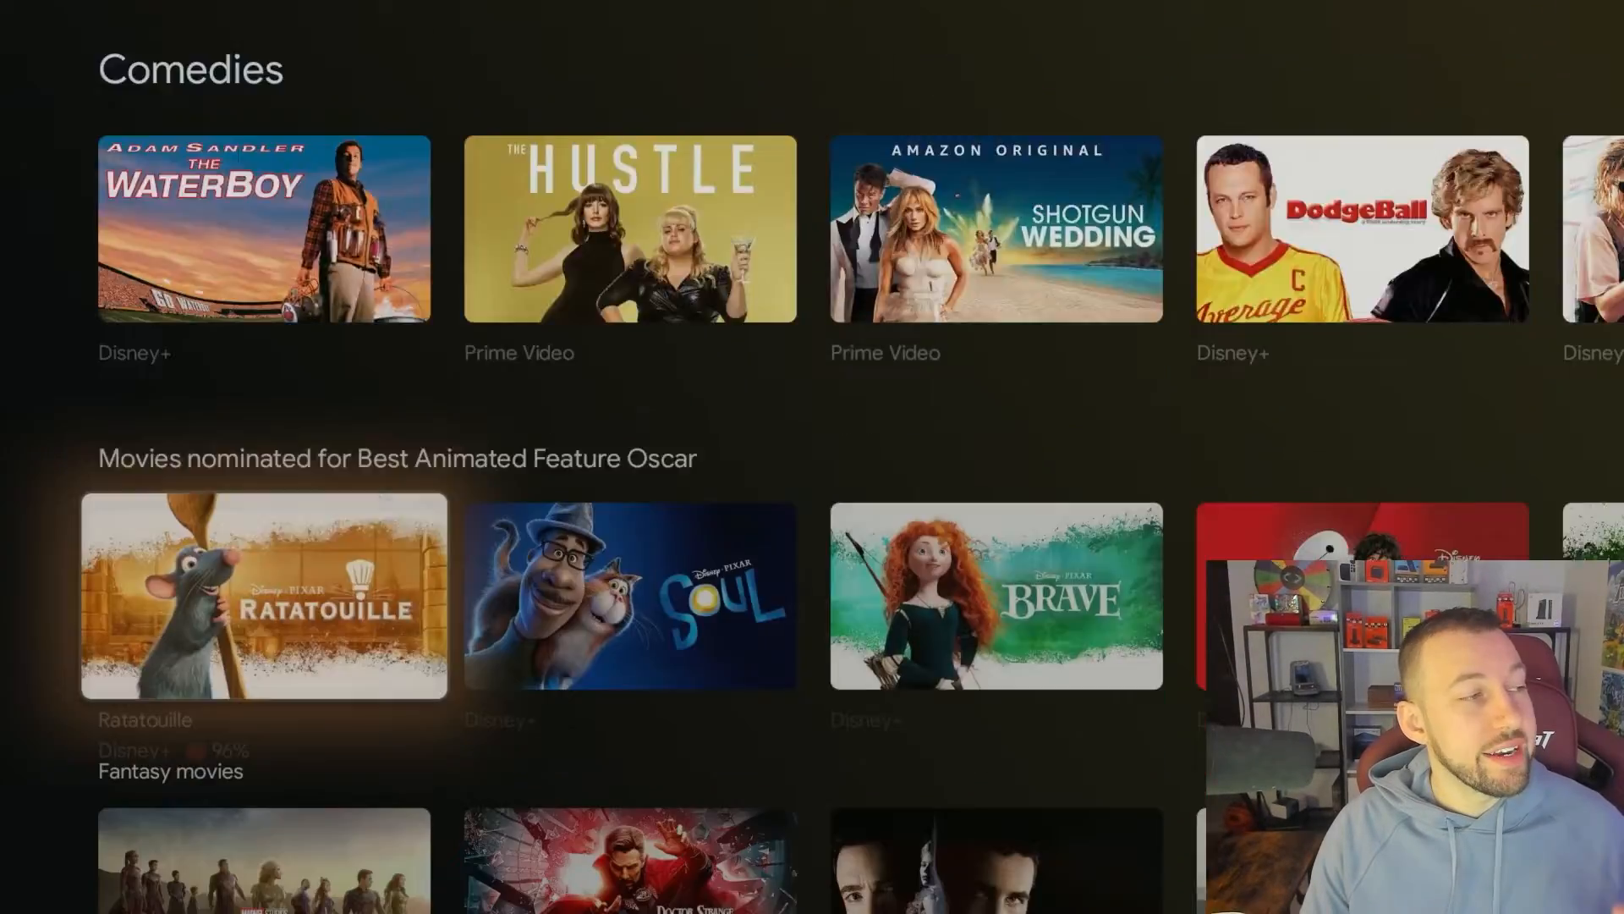
scroll(down, 3)
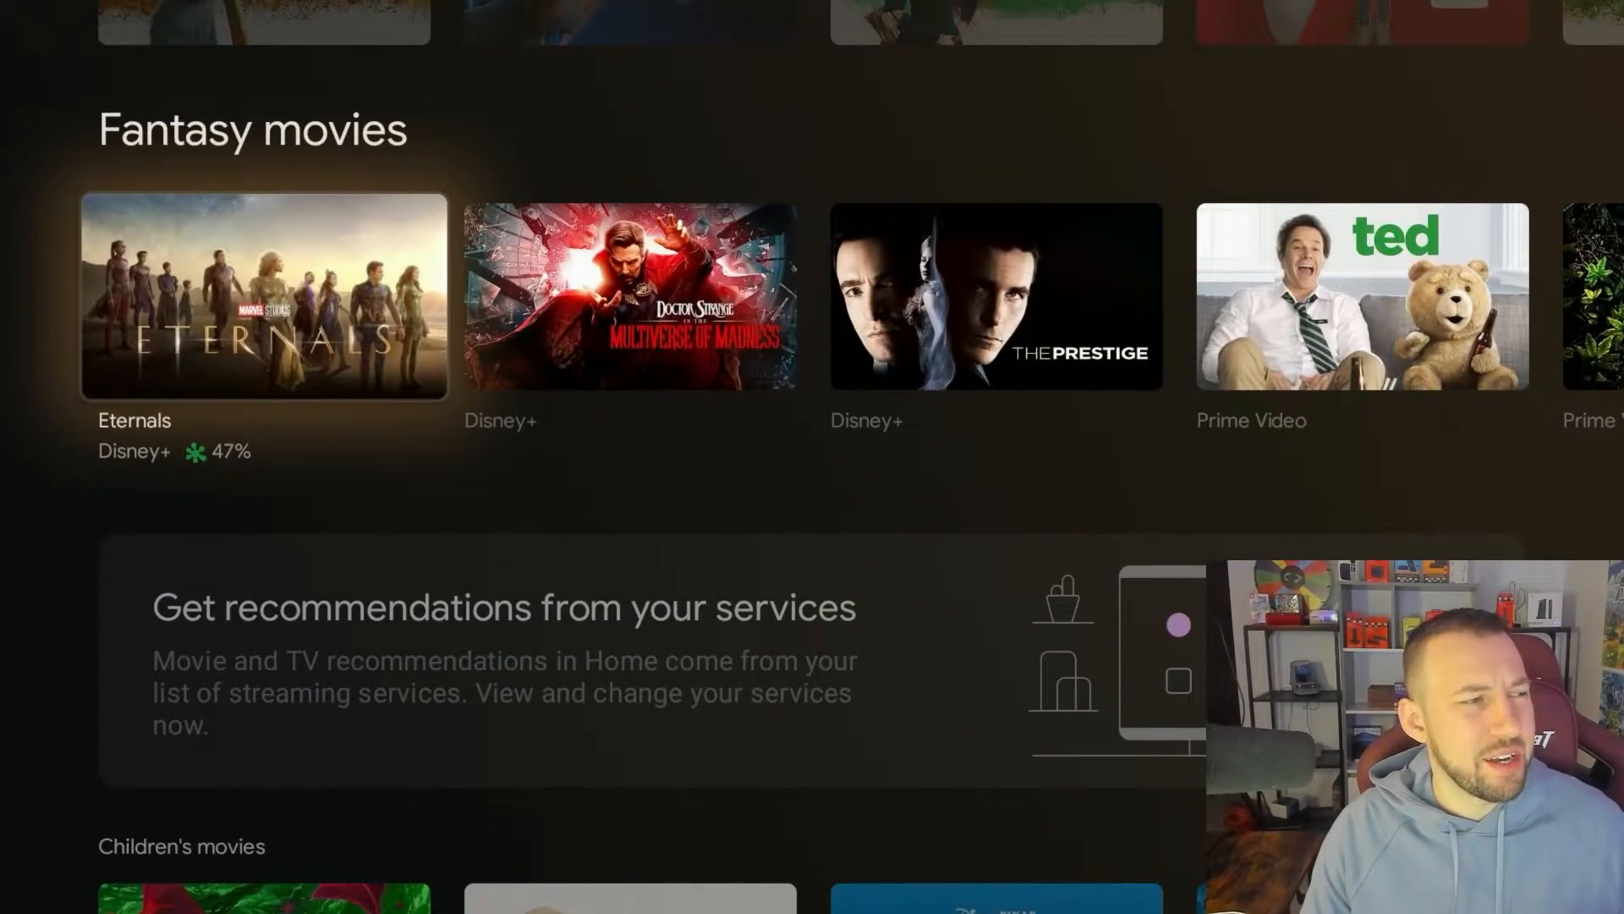
scroll(down, 3)
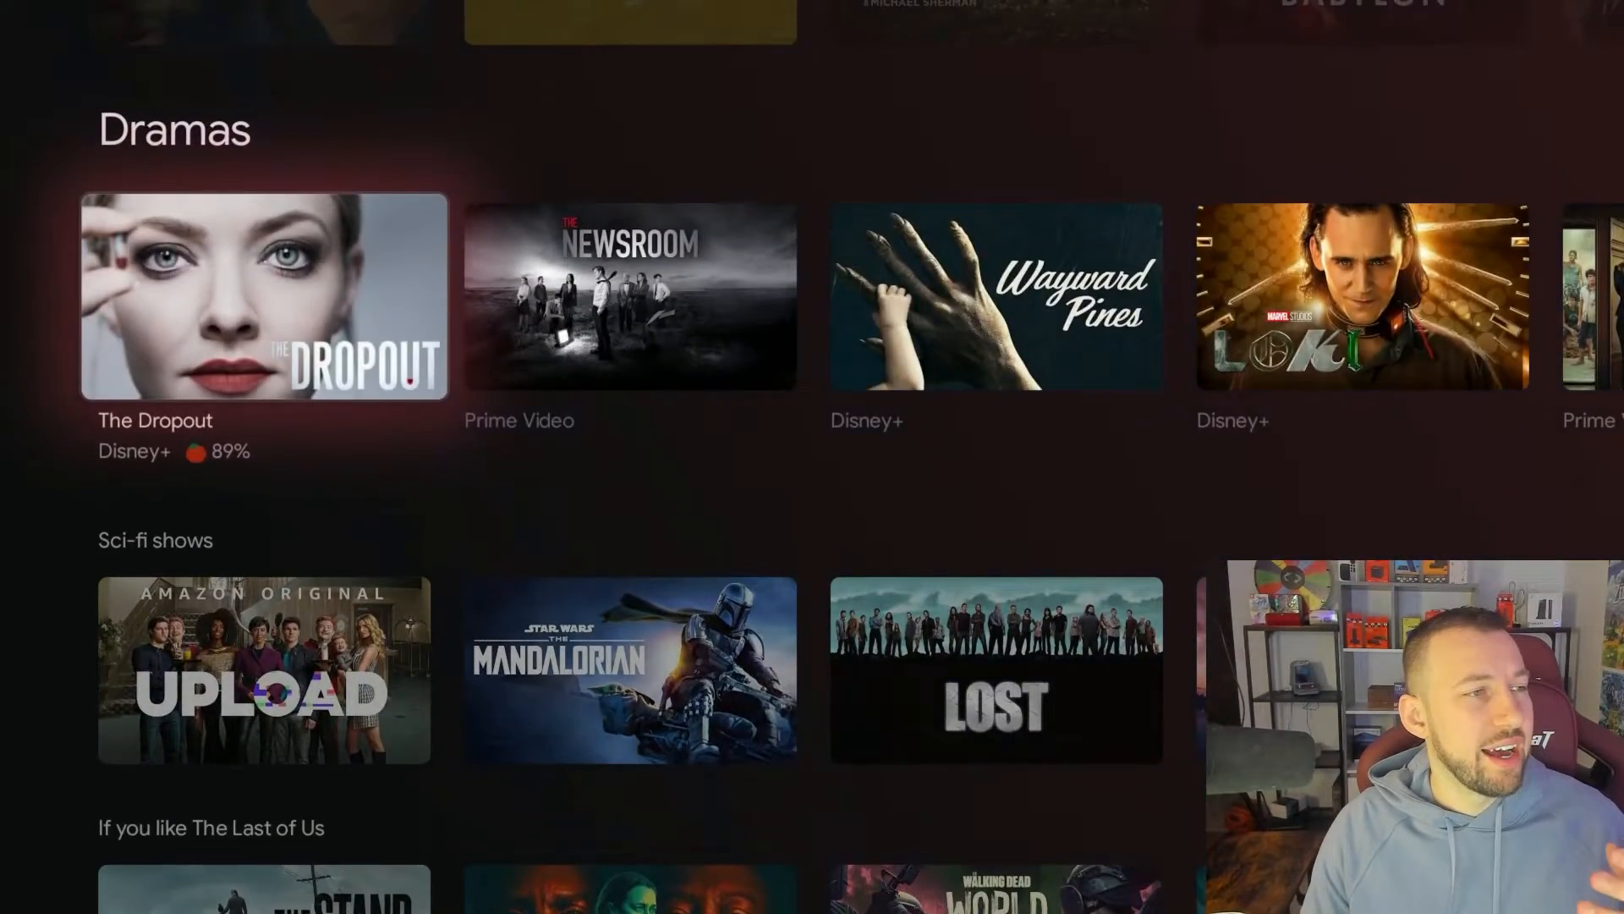
scroll(up, 3)
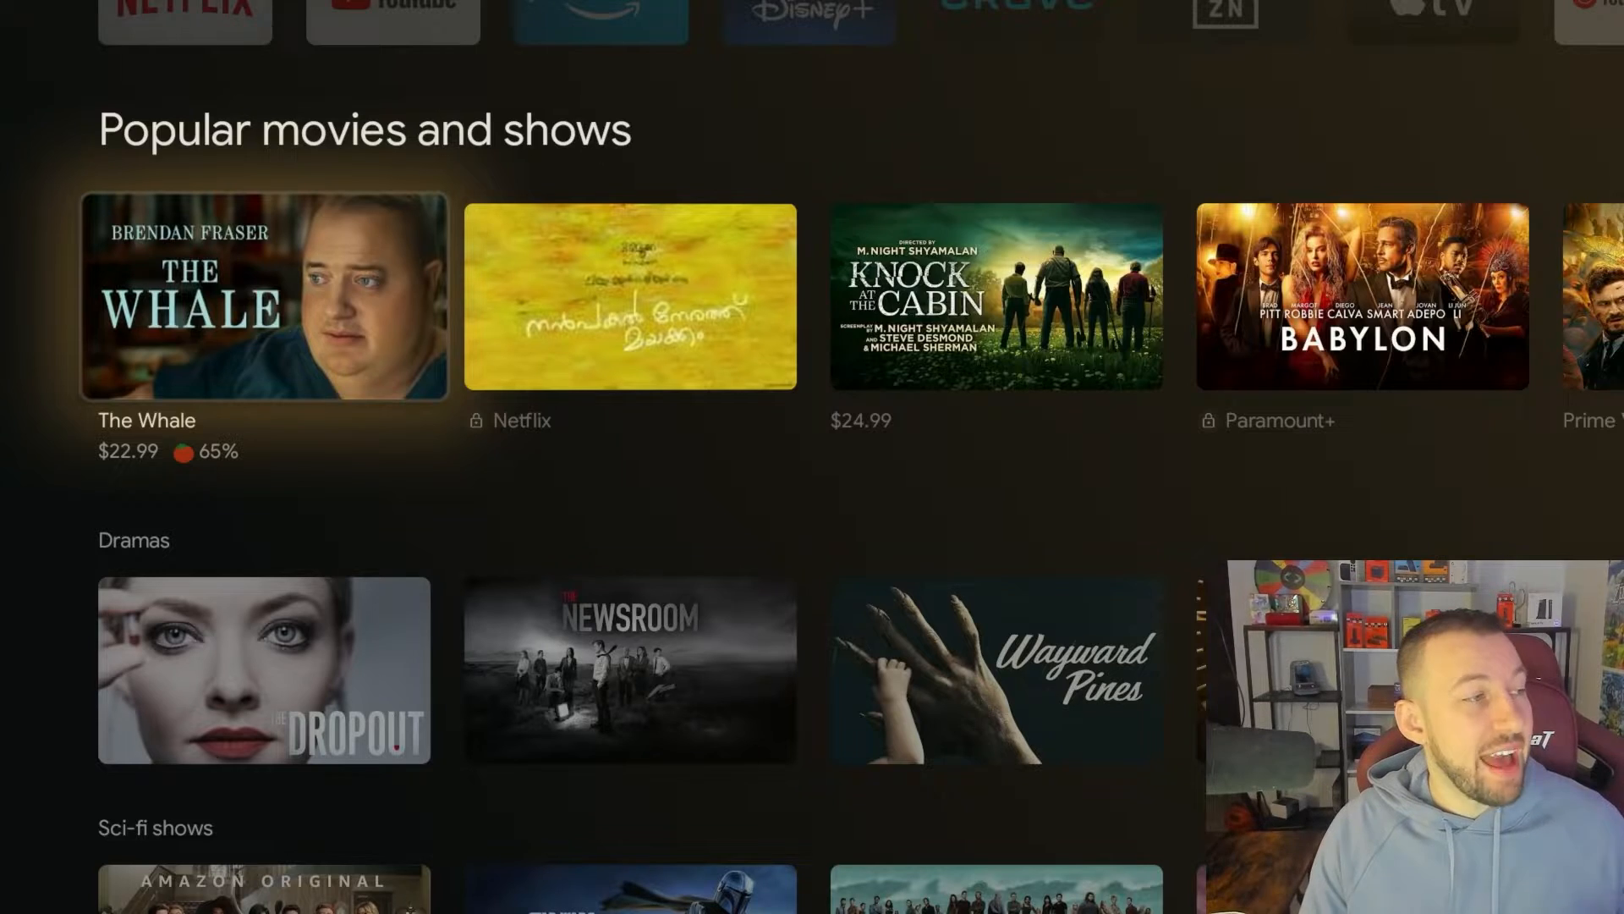
scroll(down, 3)
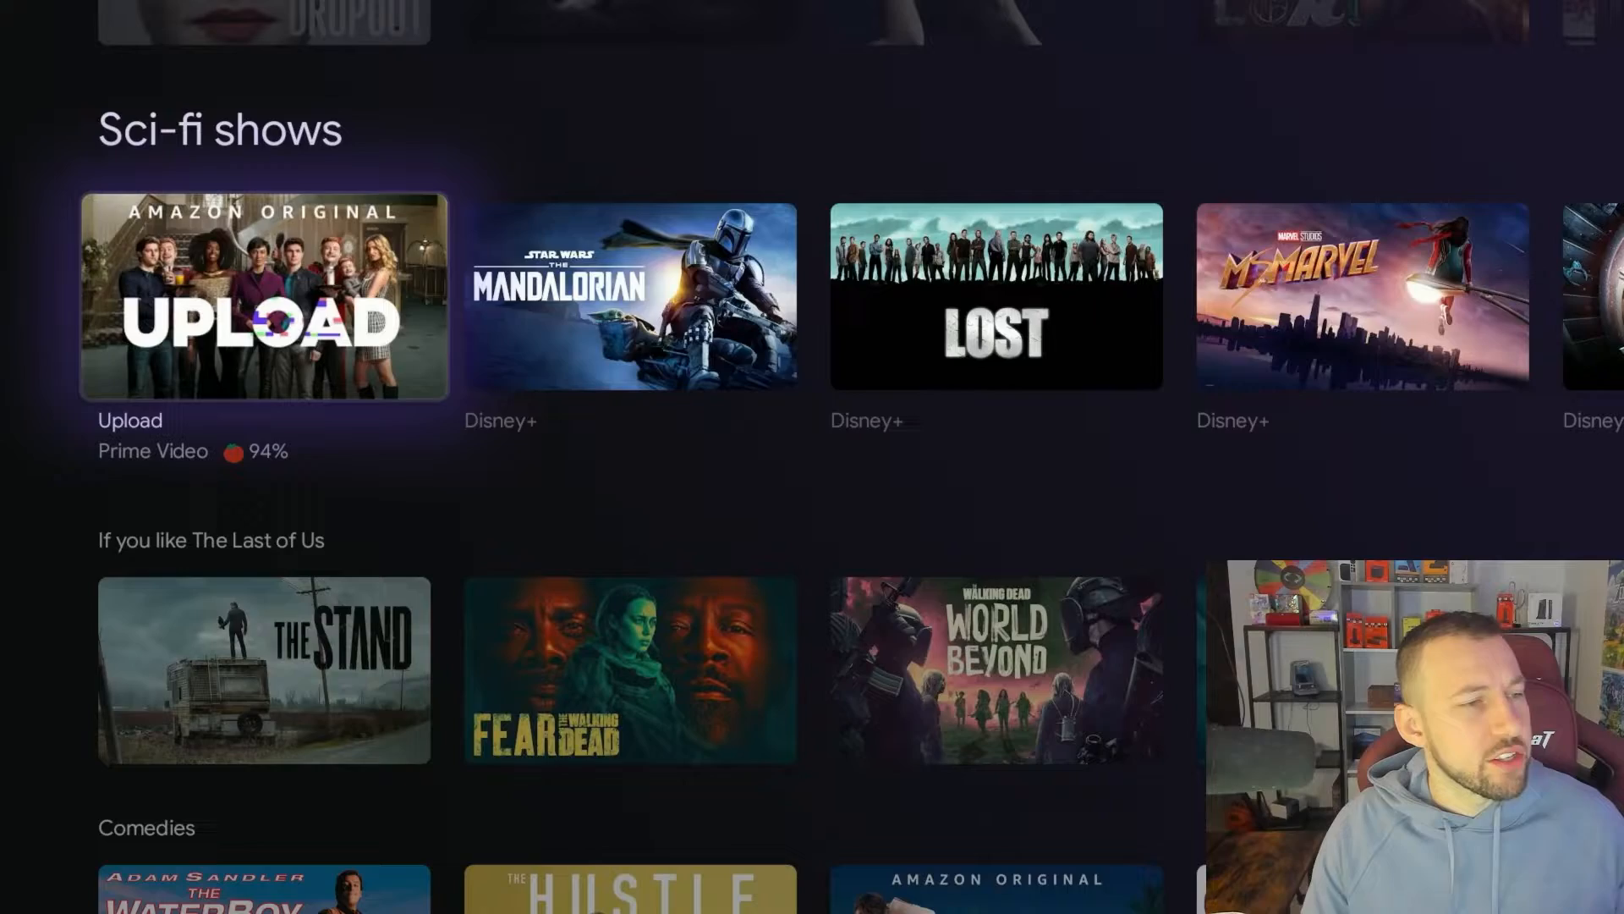
scroll(down, 3)
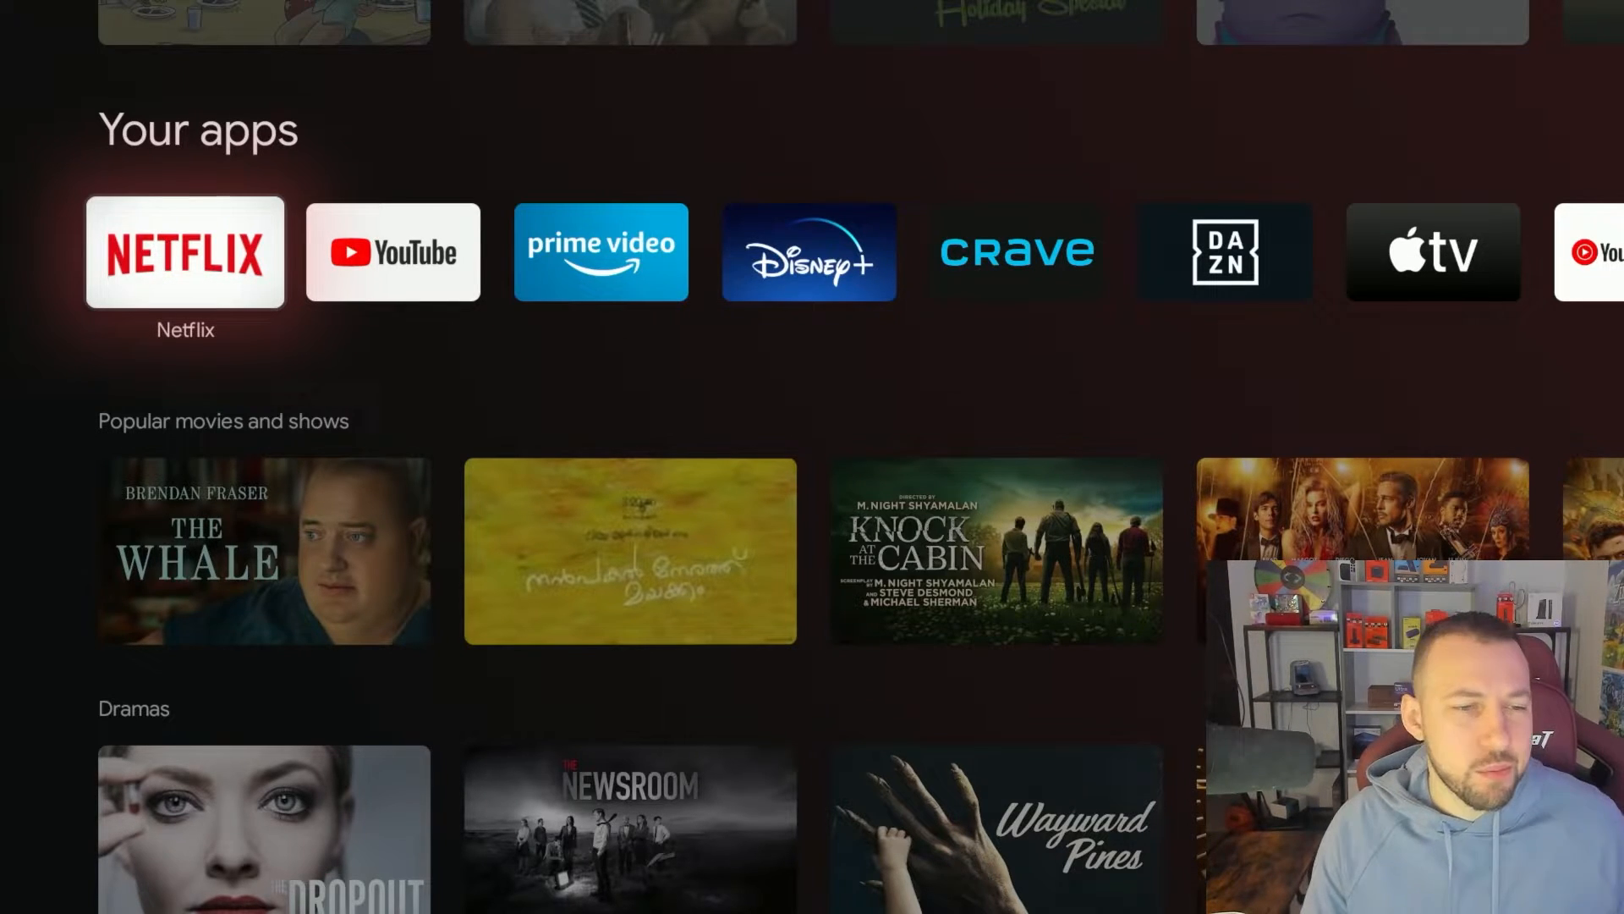
scroll(down, 3)
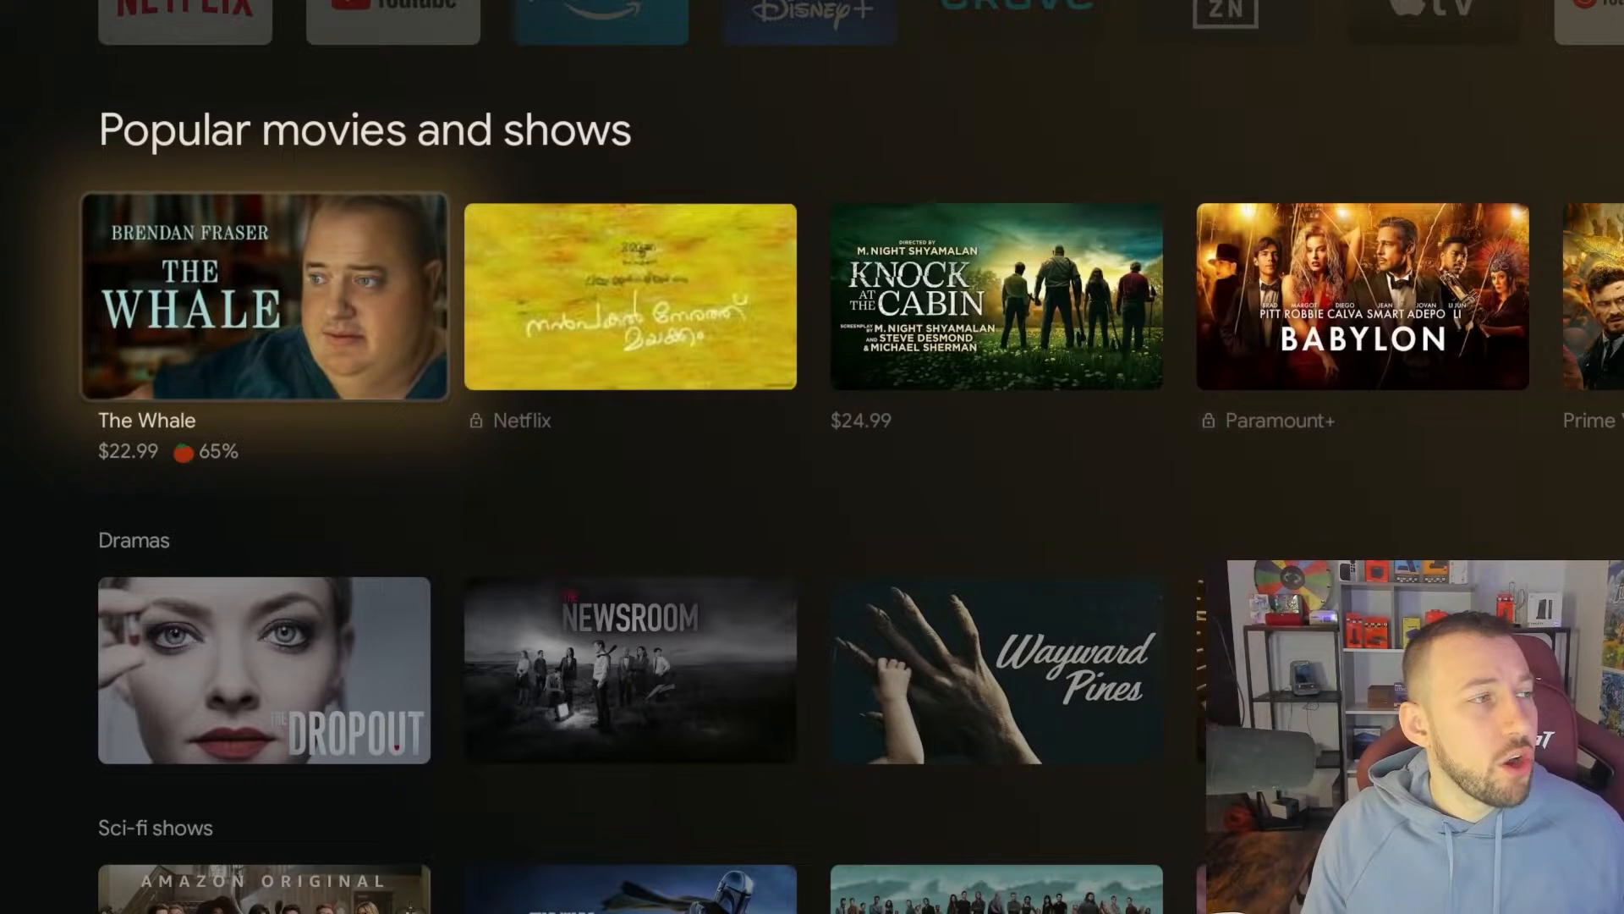
scroll(down, 3)
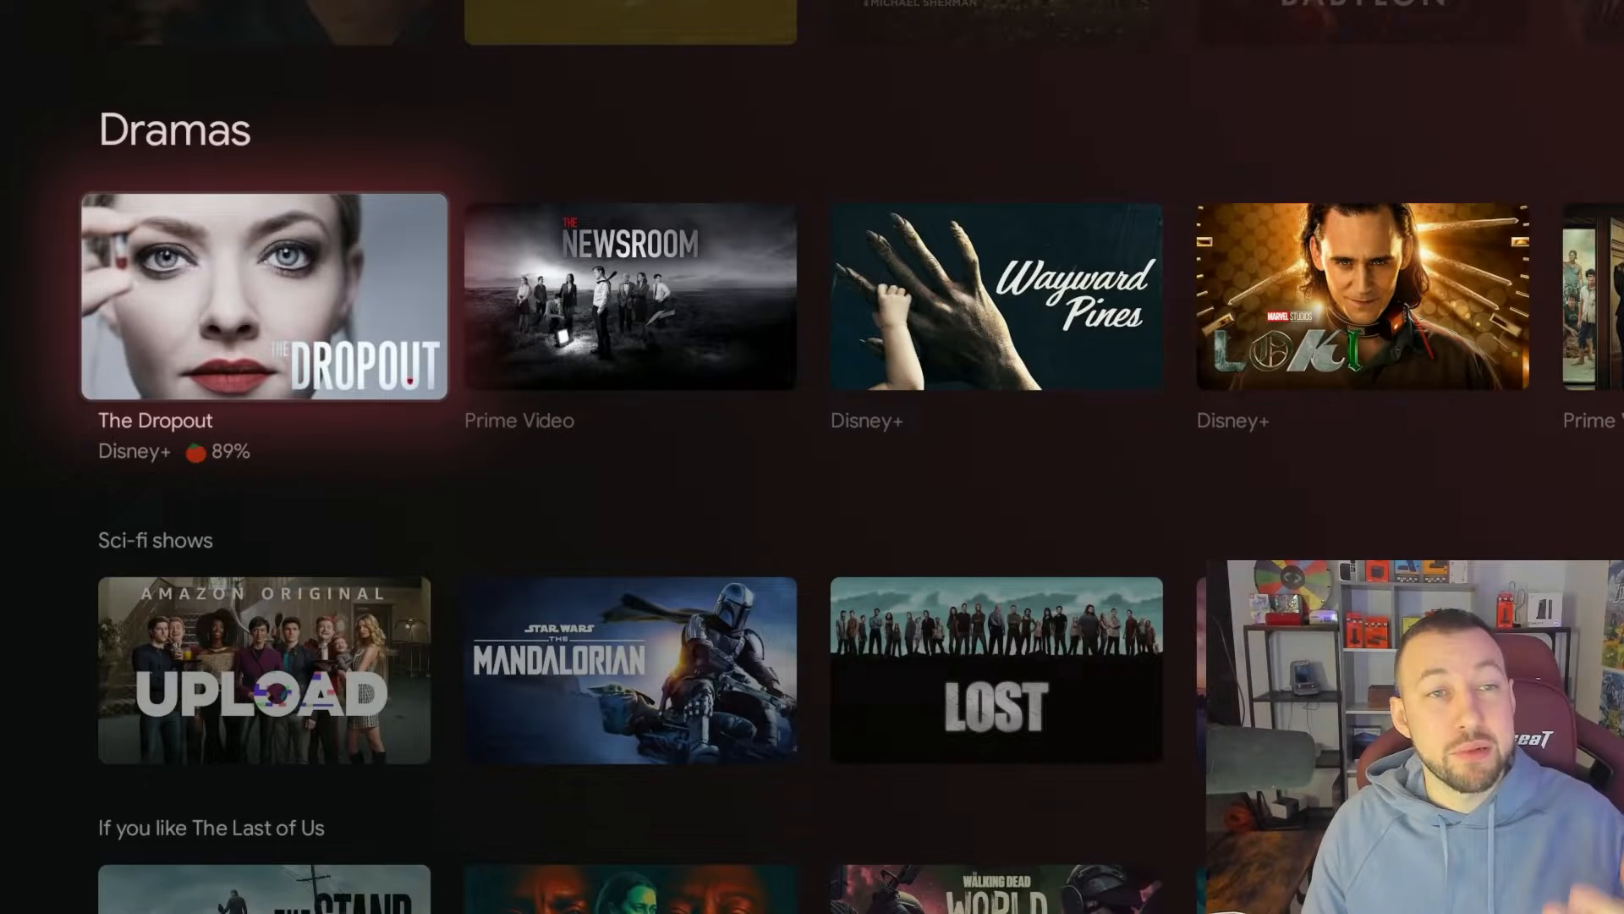
scroll(down, 3)
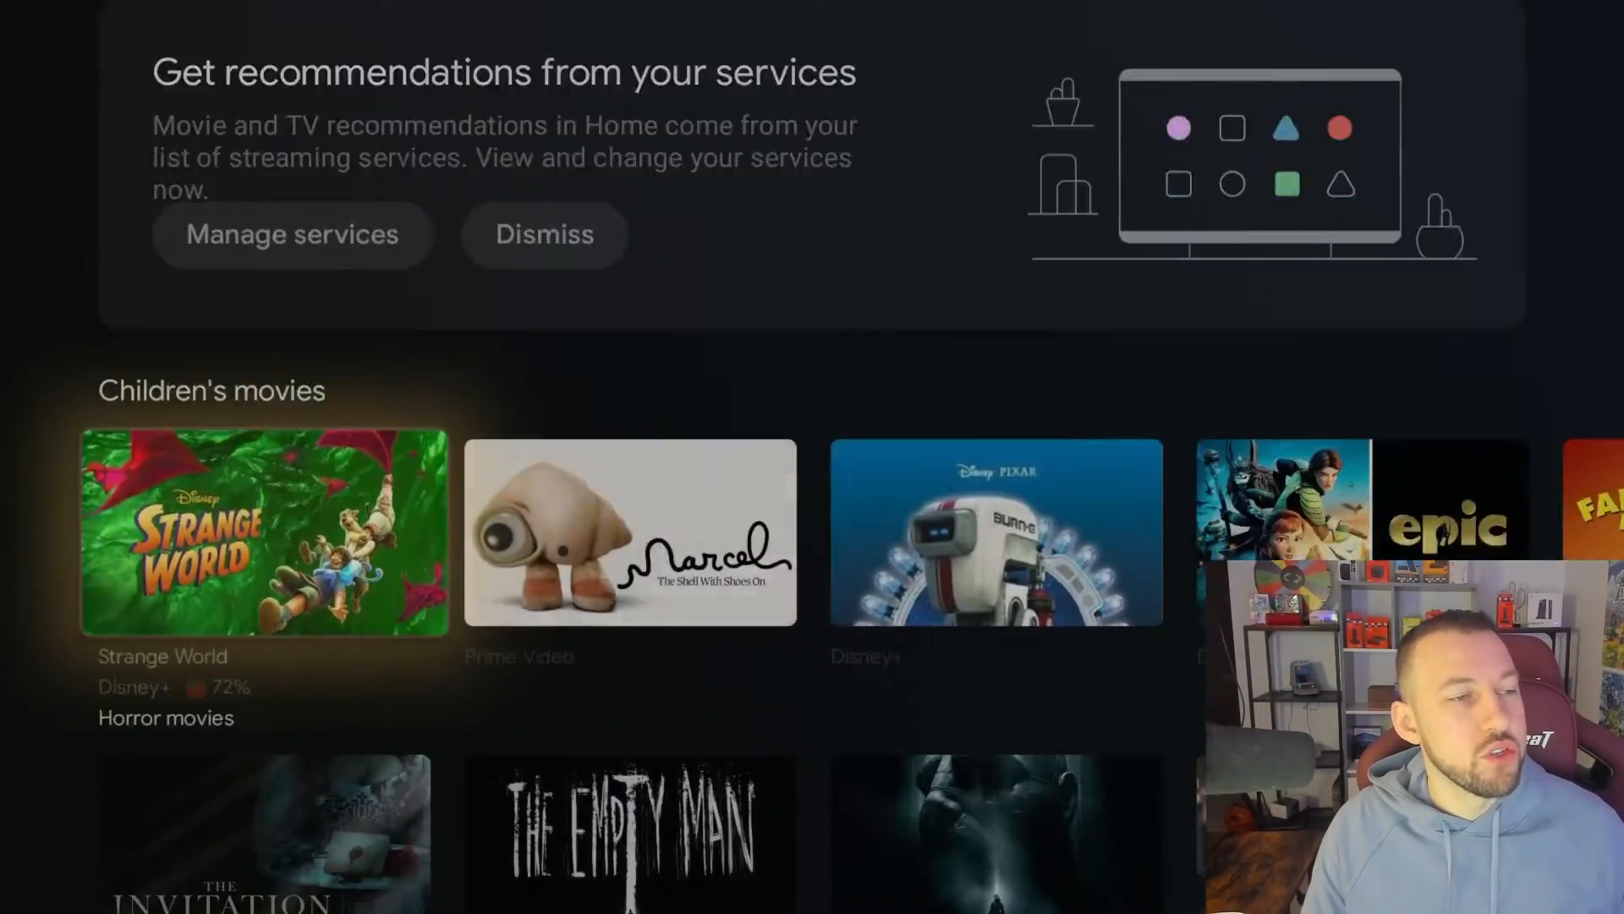
scroll(down, 3)
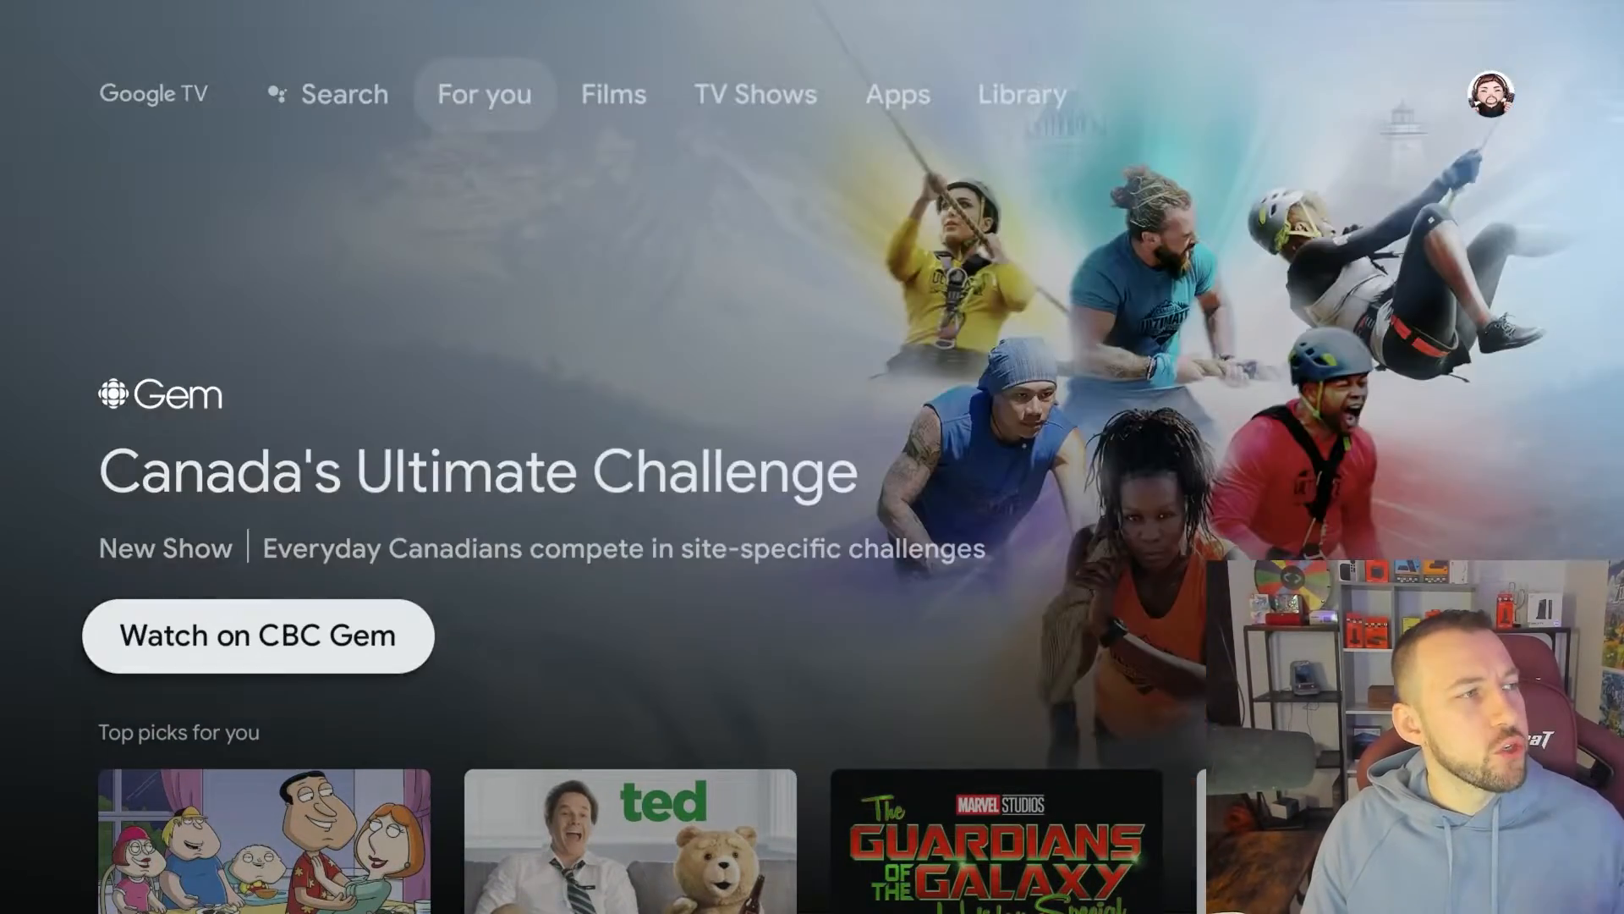
- Browse the For you row, then switch to the Library tab showing the Watchlist with Grizzly
click(338, 93)
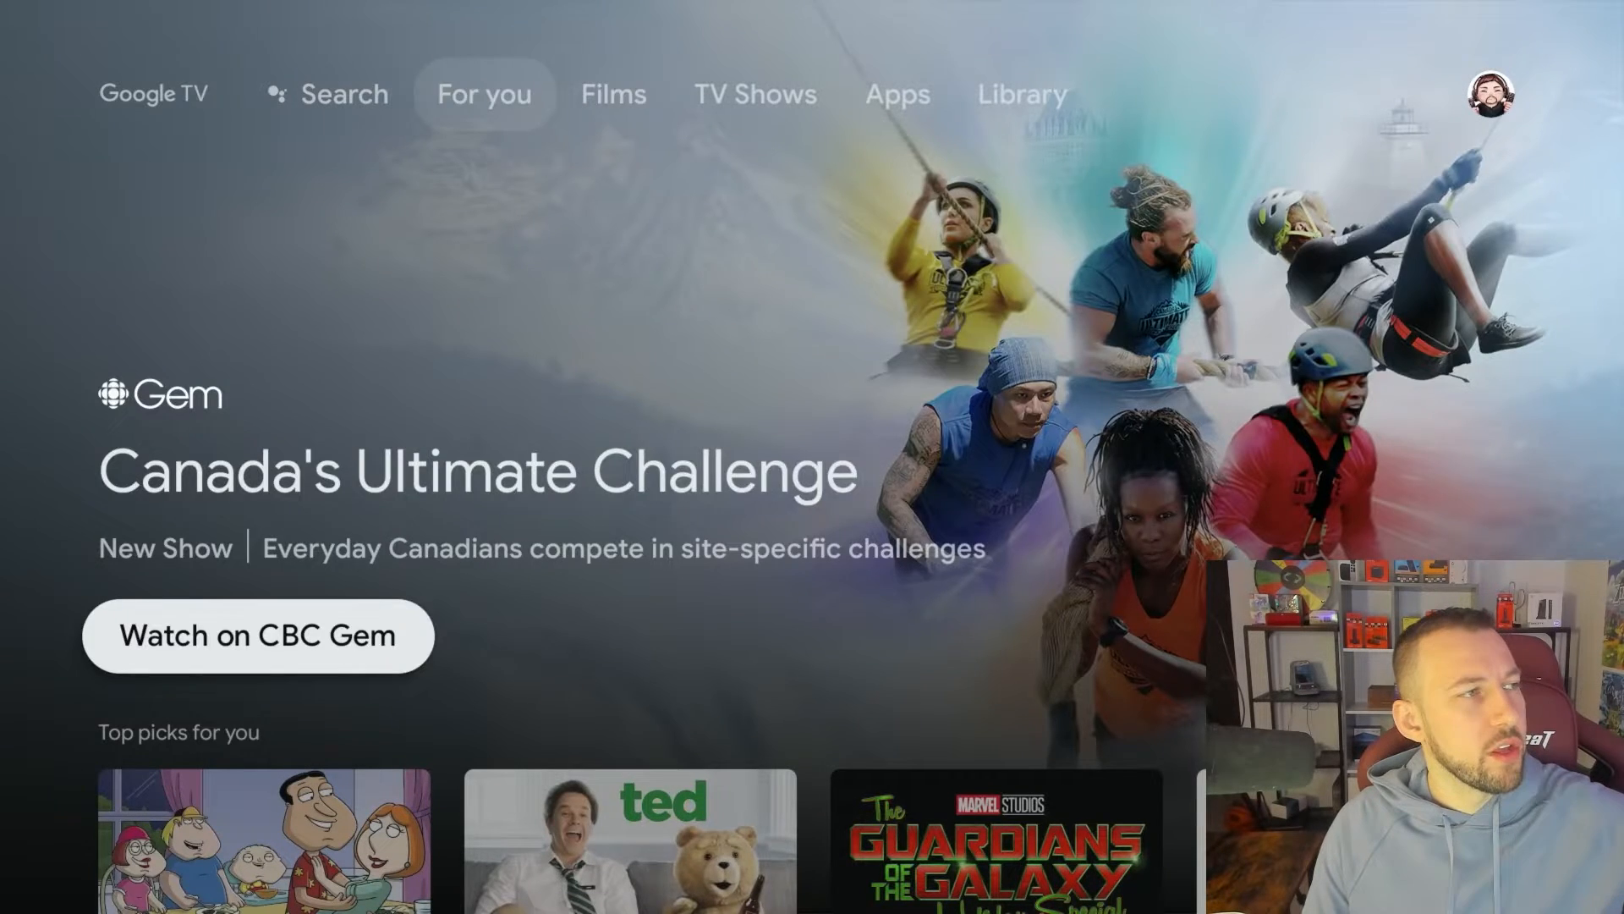
click(342, 95)
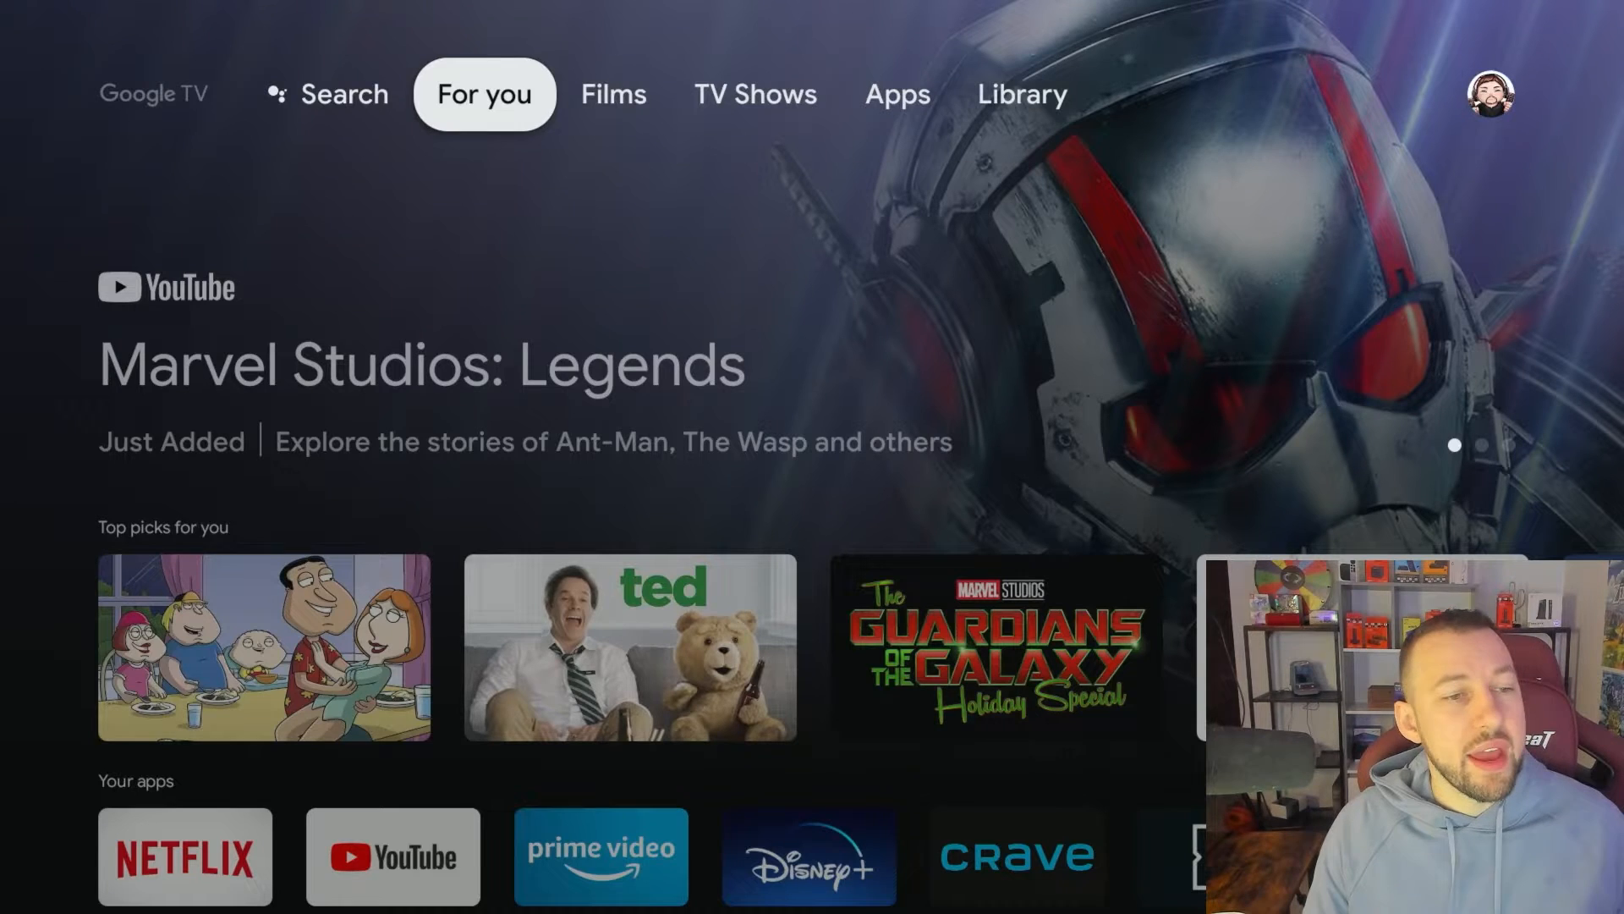
click(1022, 91)
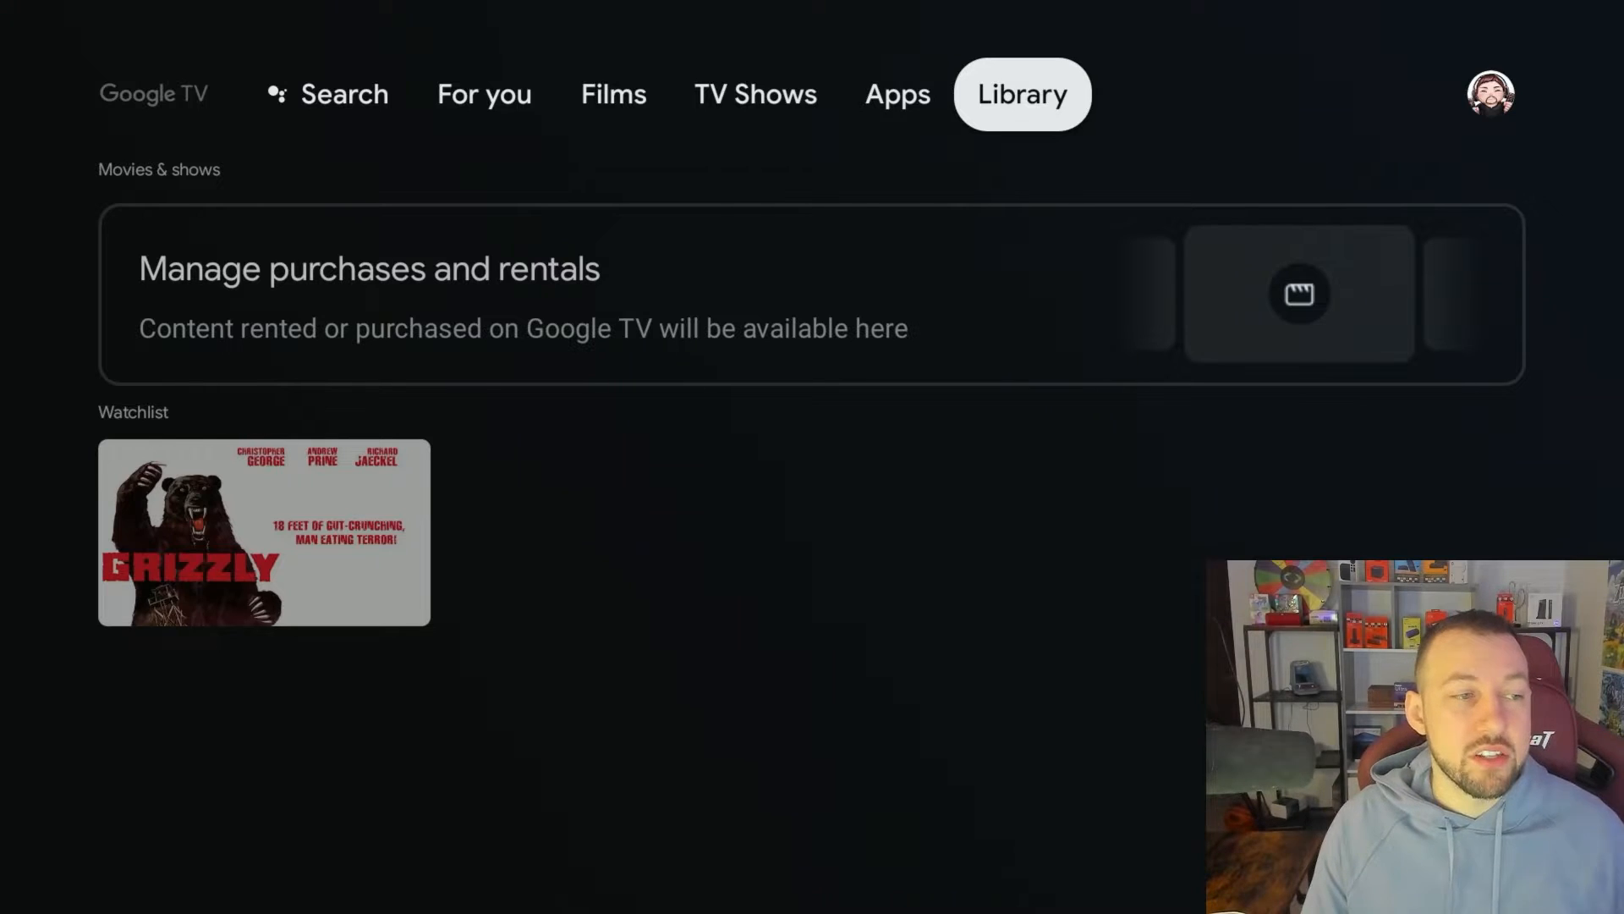
- Open the profile panel from the avatar, reopen it, and go into the device Settings
click(1494, 93)
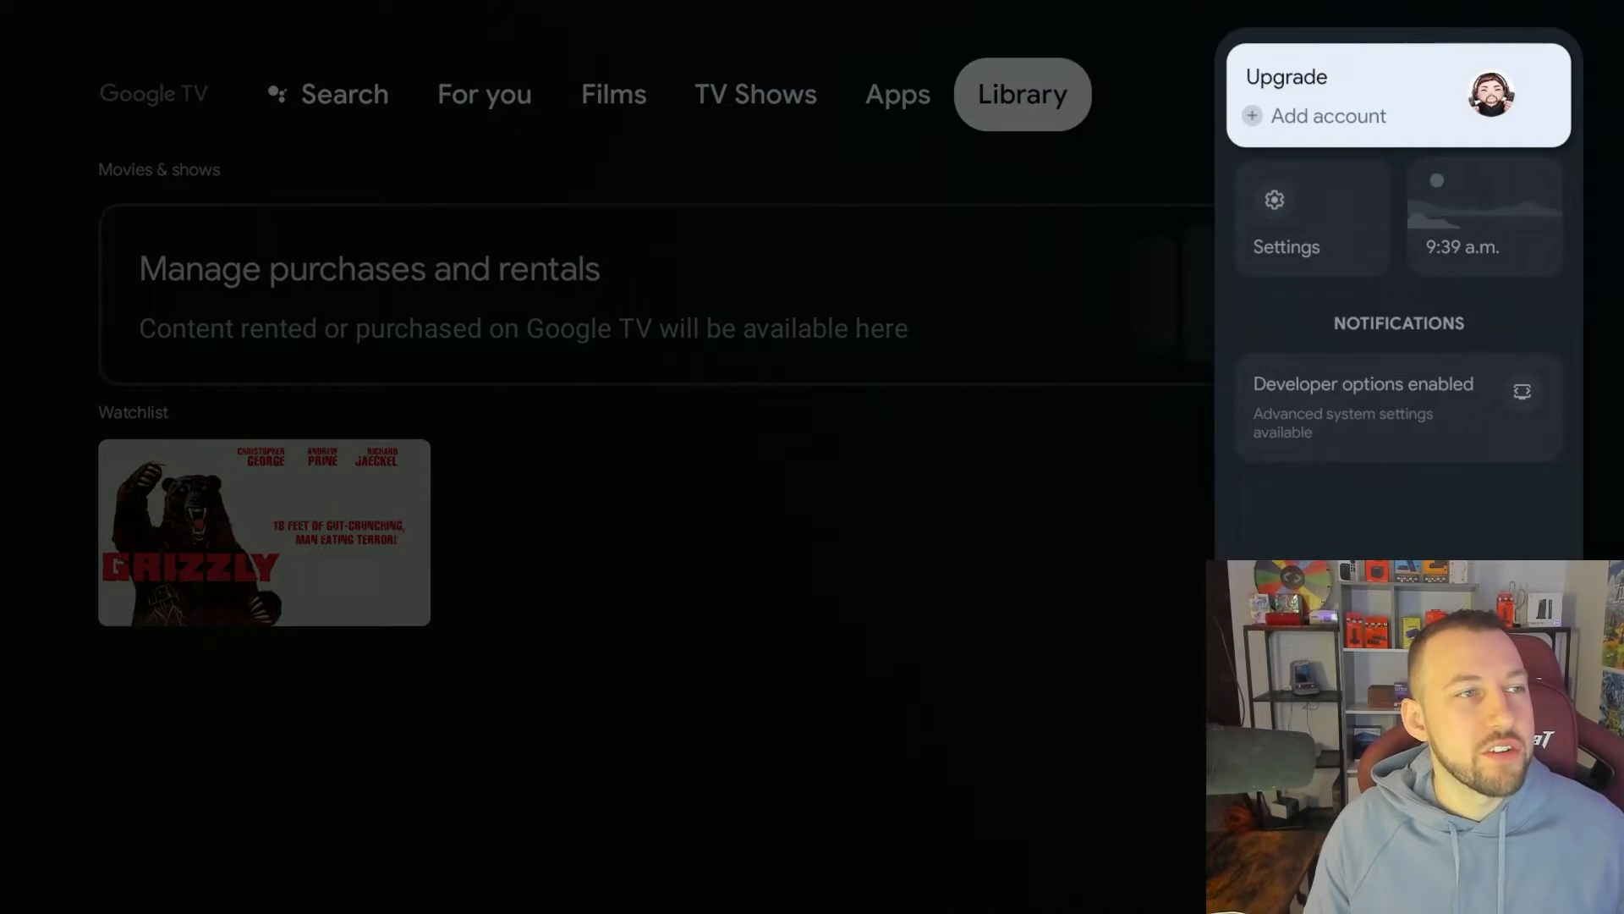
mouse_move(1311, 218)
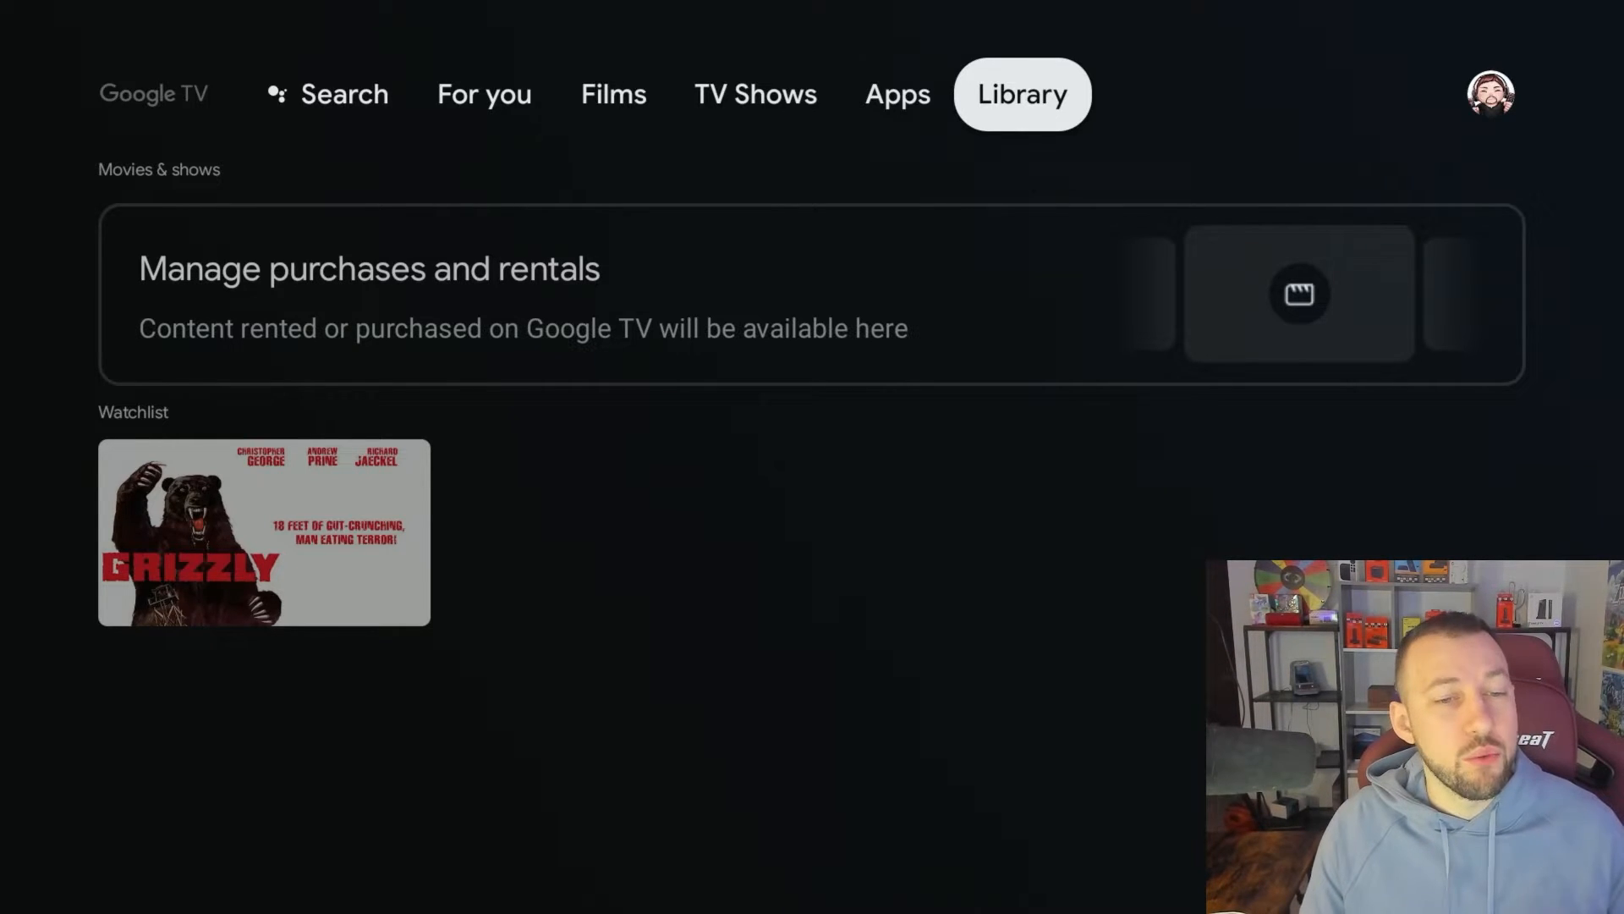
click(1495, 90)
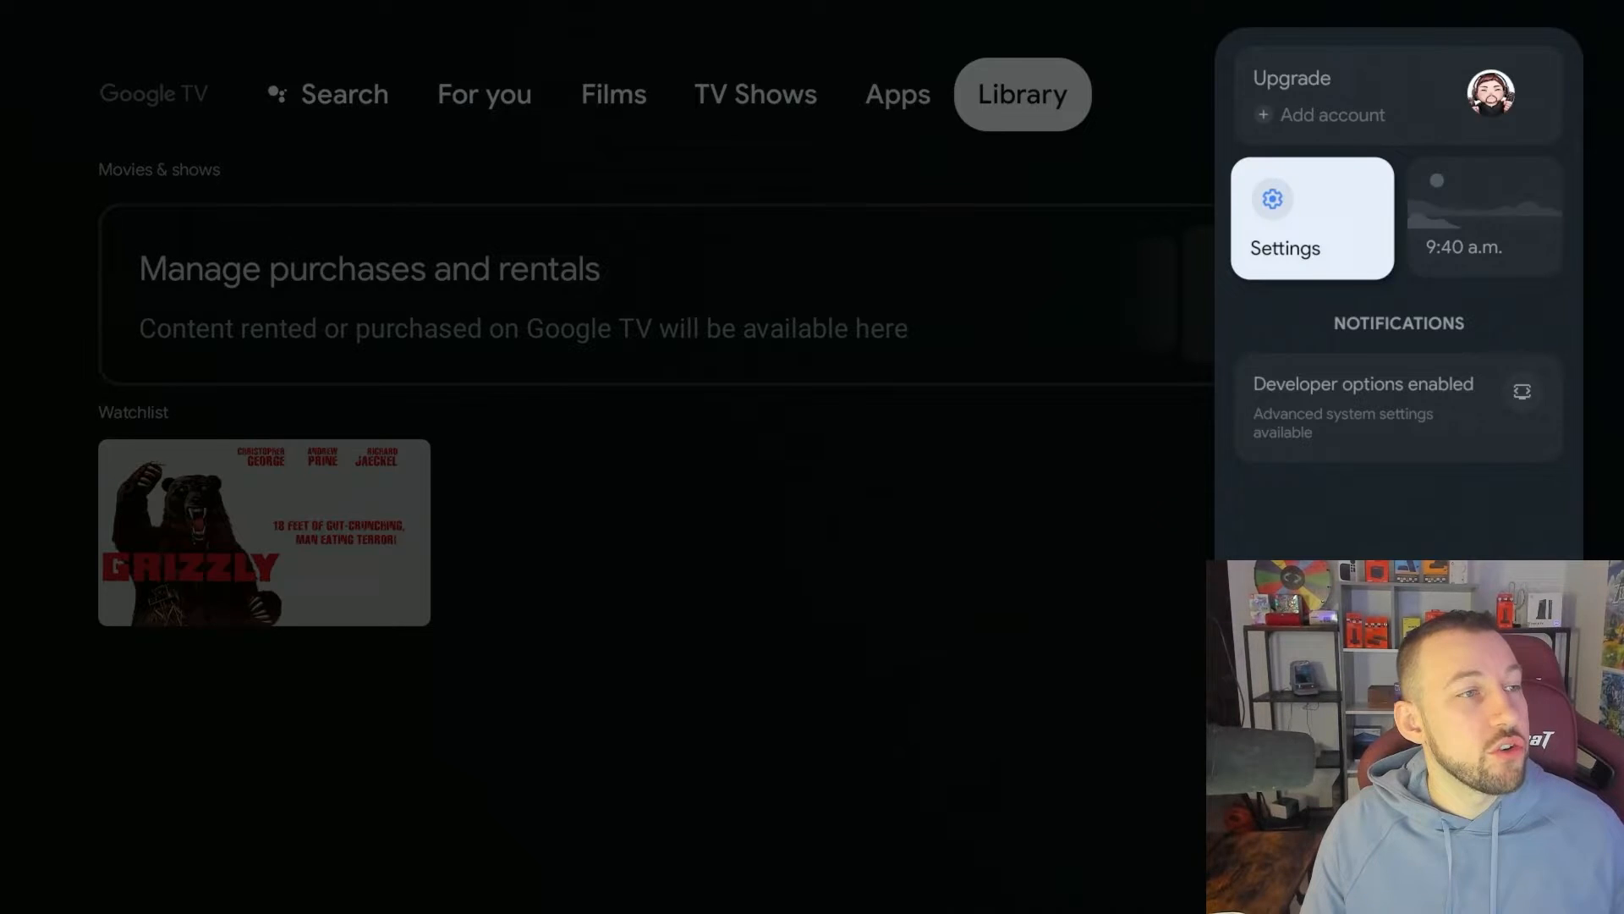
click(1312, 218)
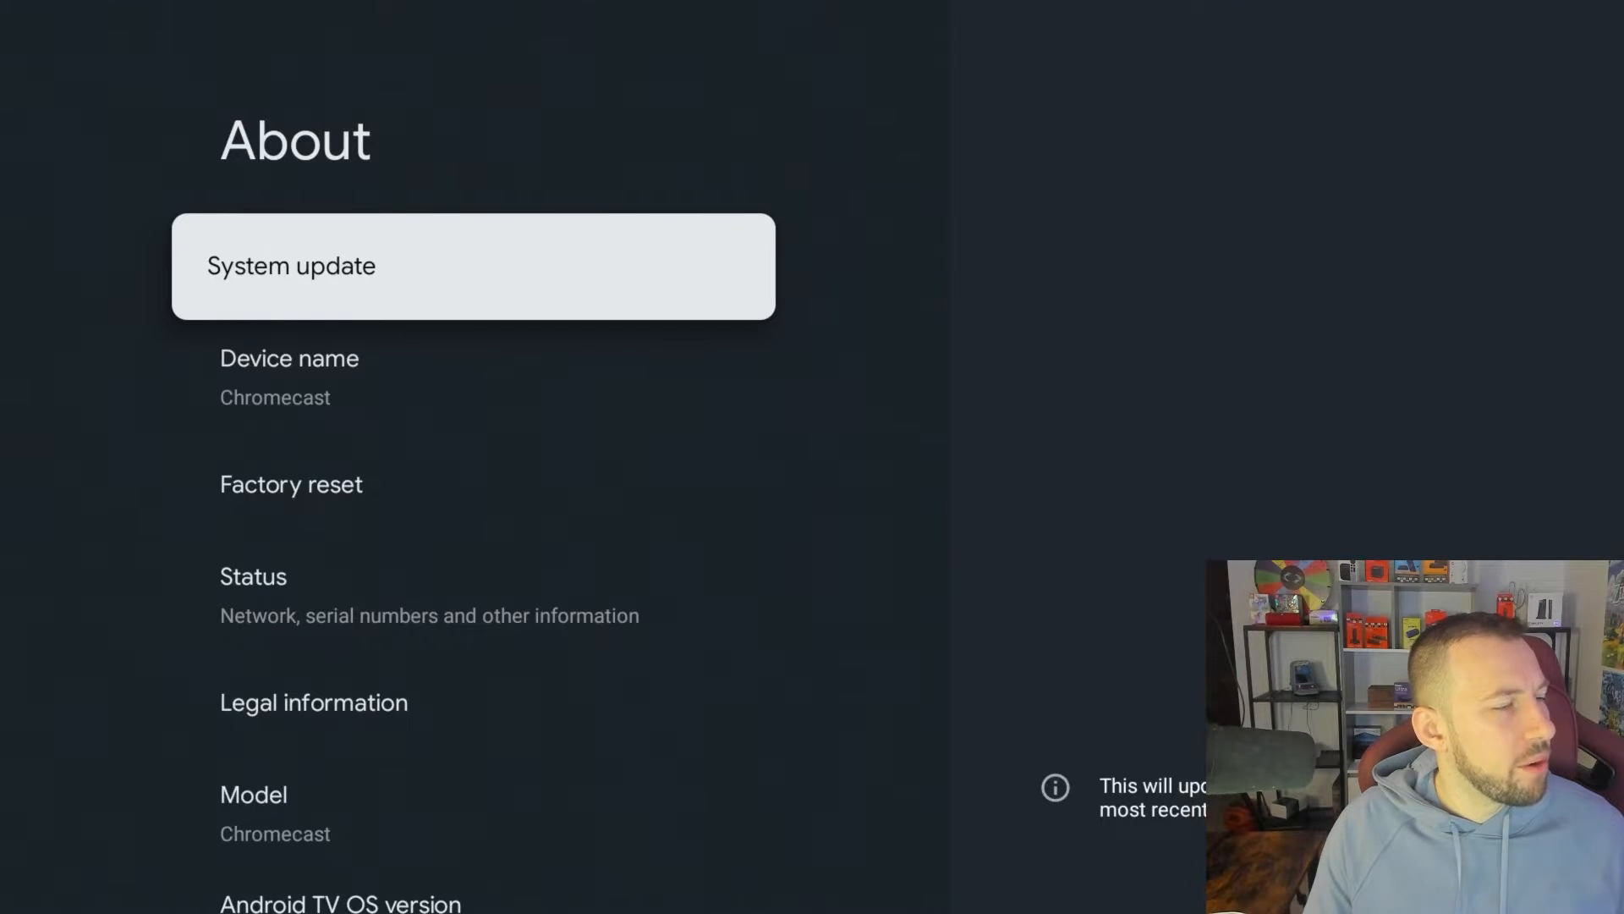
- Check System update under About and download the STTE.220920.016.H1 update
click(474, 266)
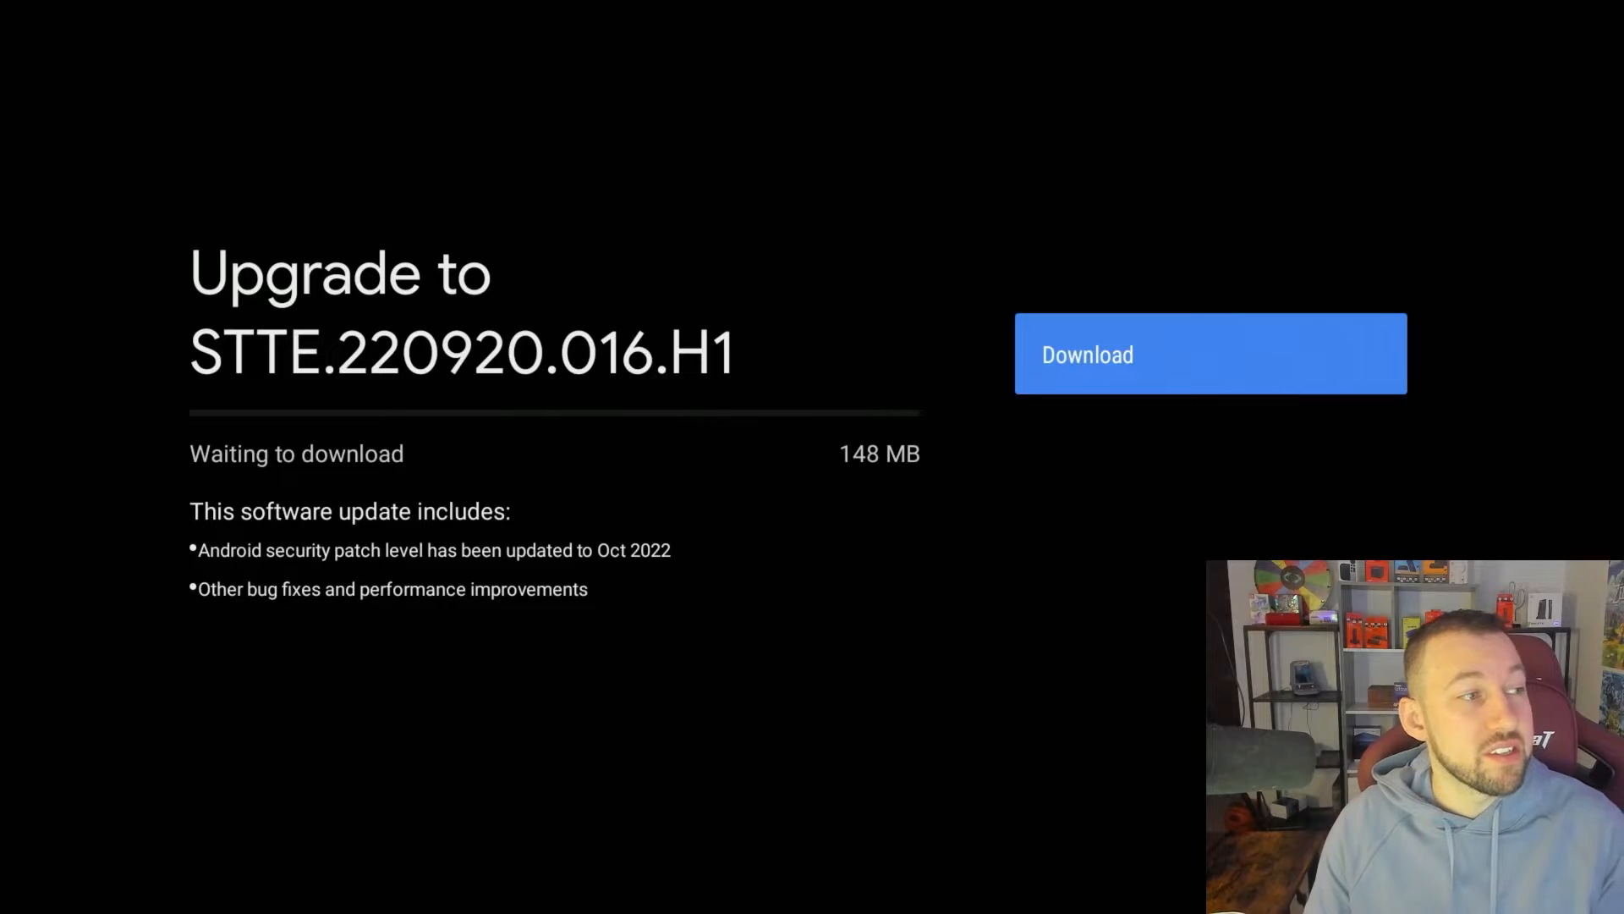
click(1210, 352)
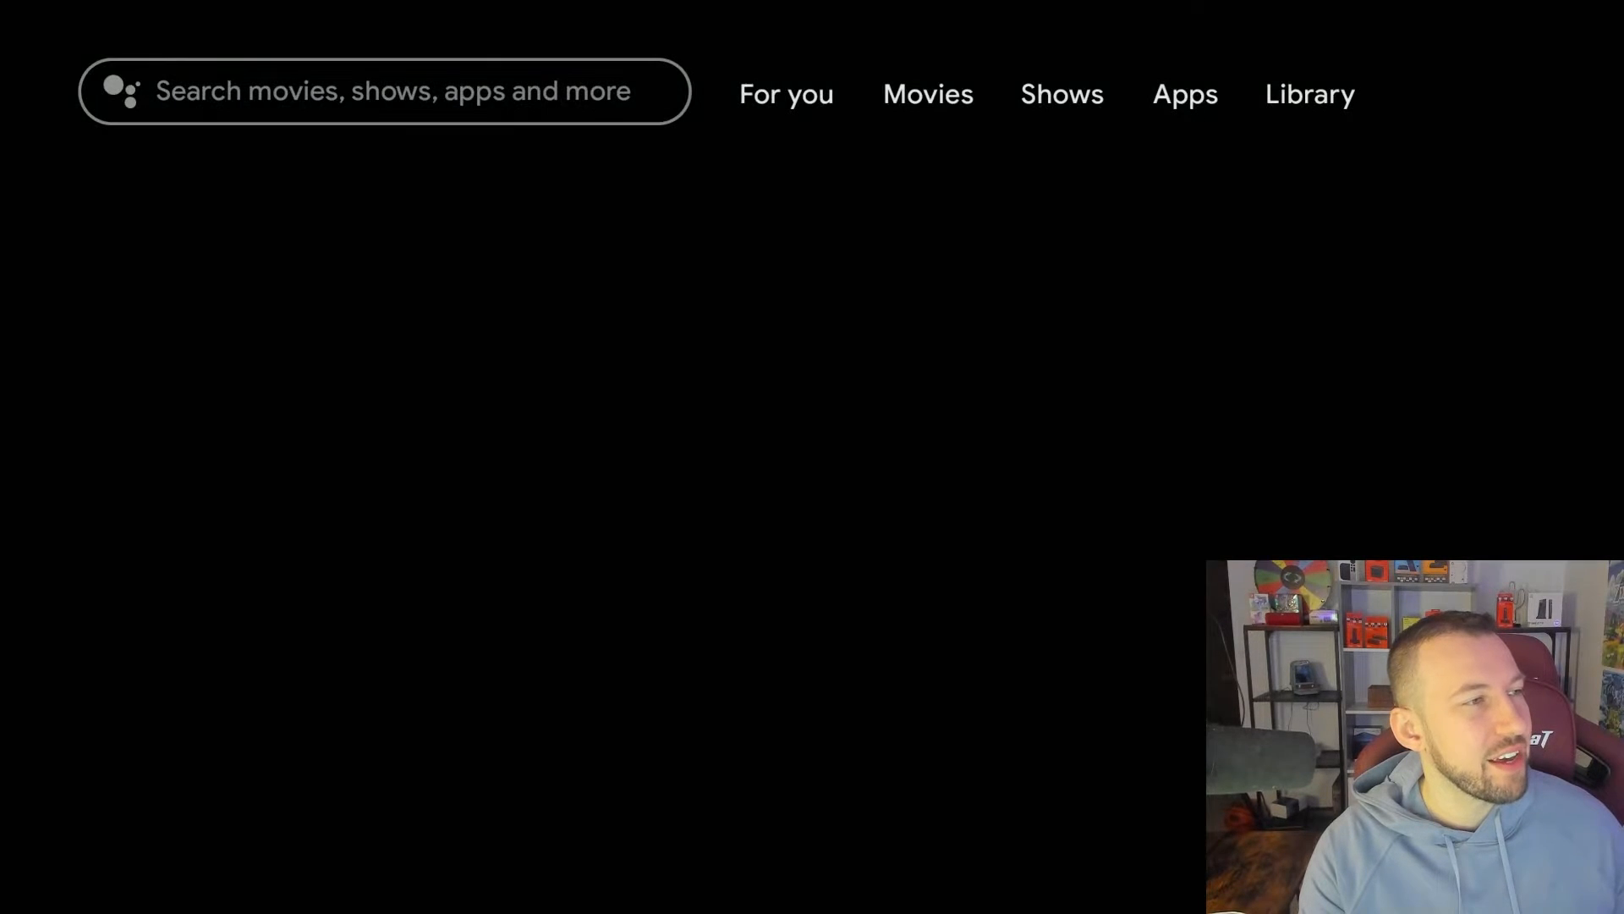
- In the updated layout, open the profile panel and navigate Settings > System > About
click(1309, 93)
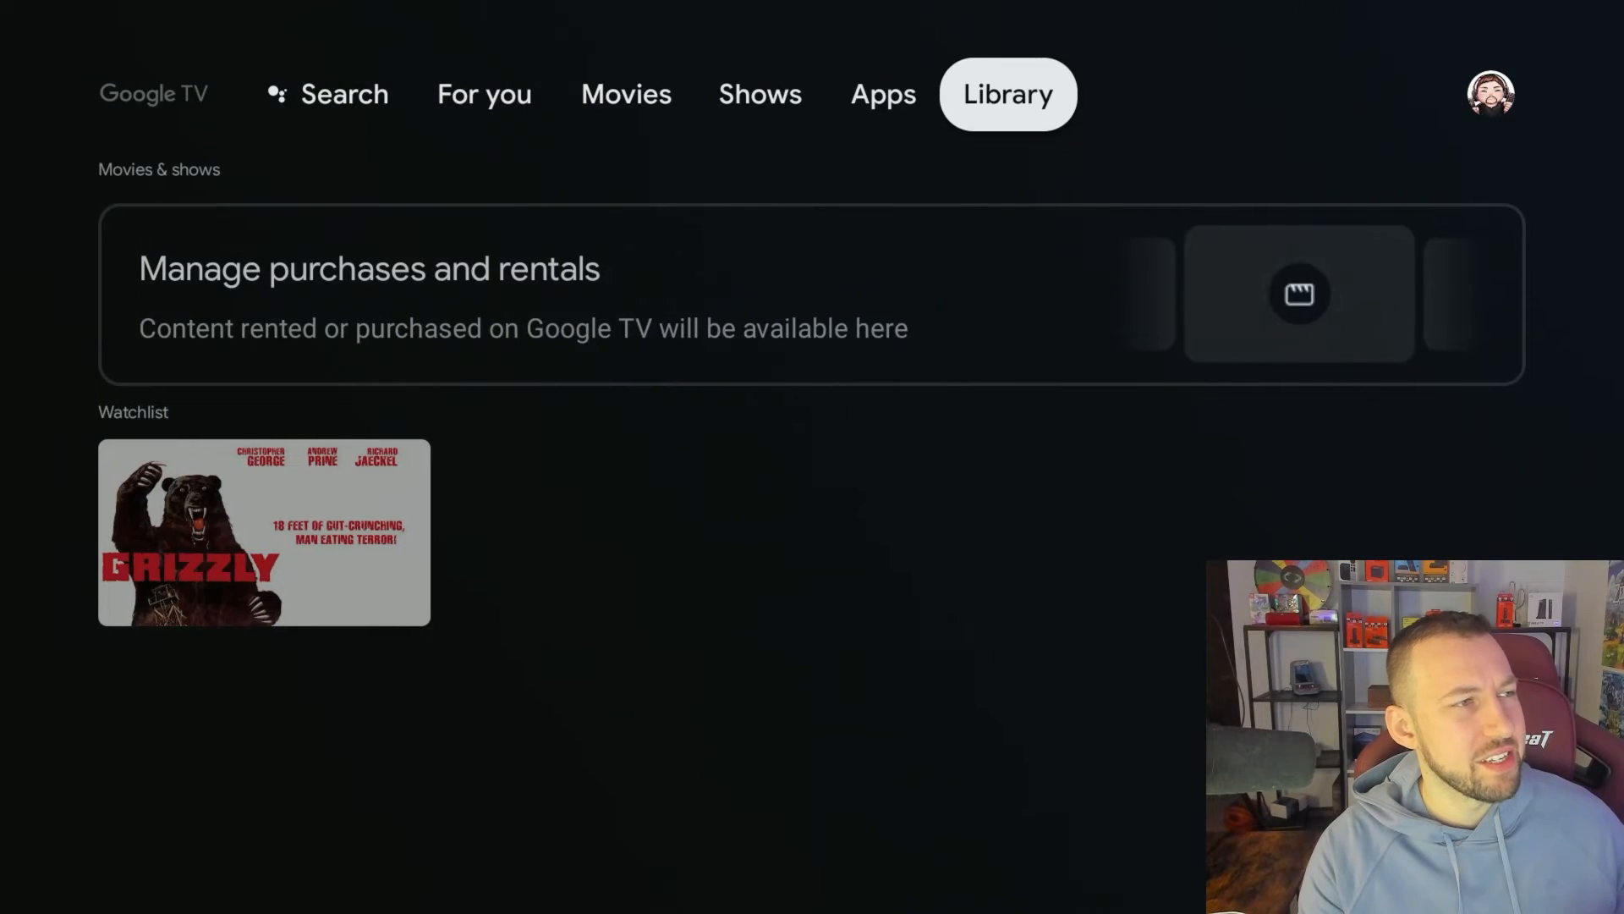
click(1494, 93)
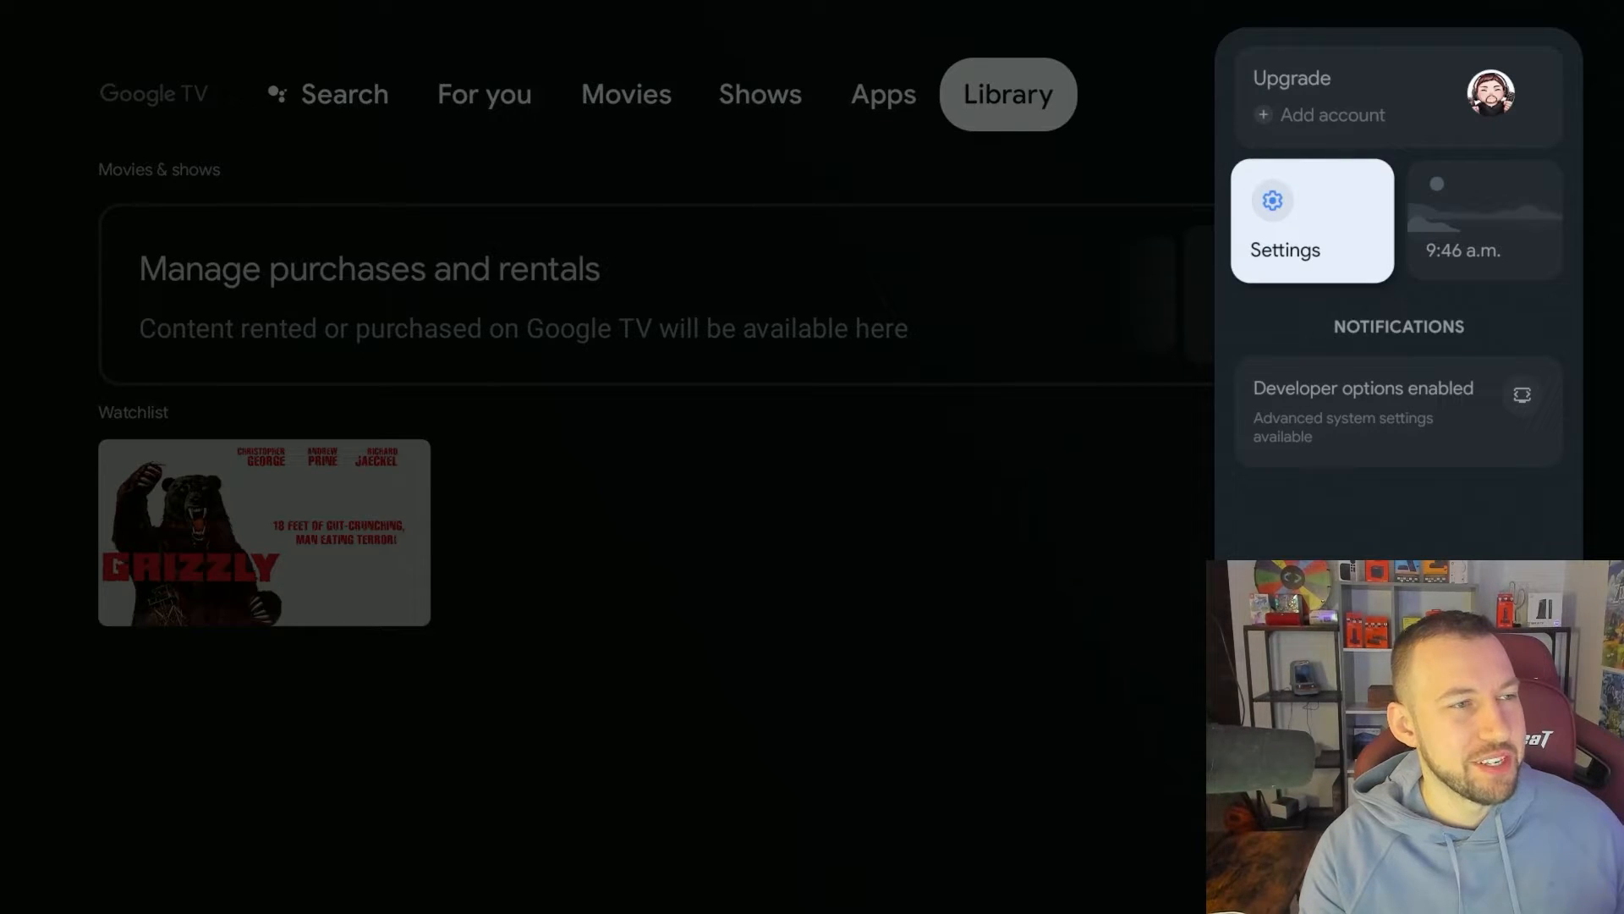
click(1311, 222)
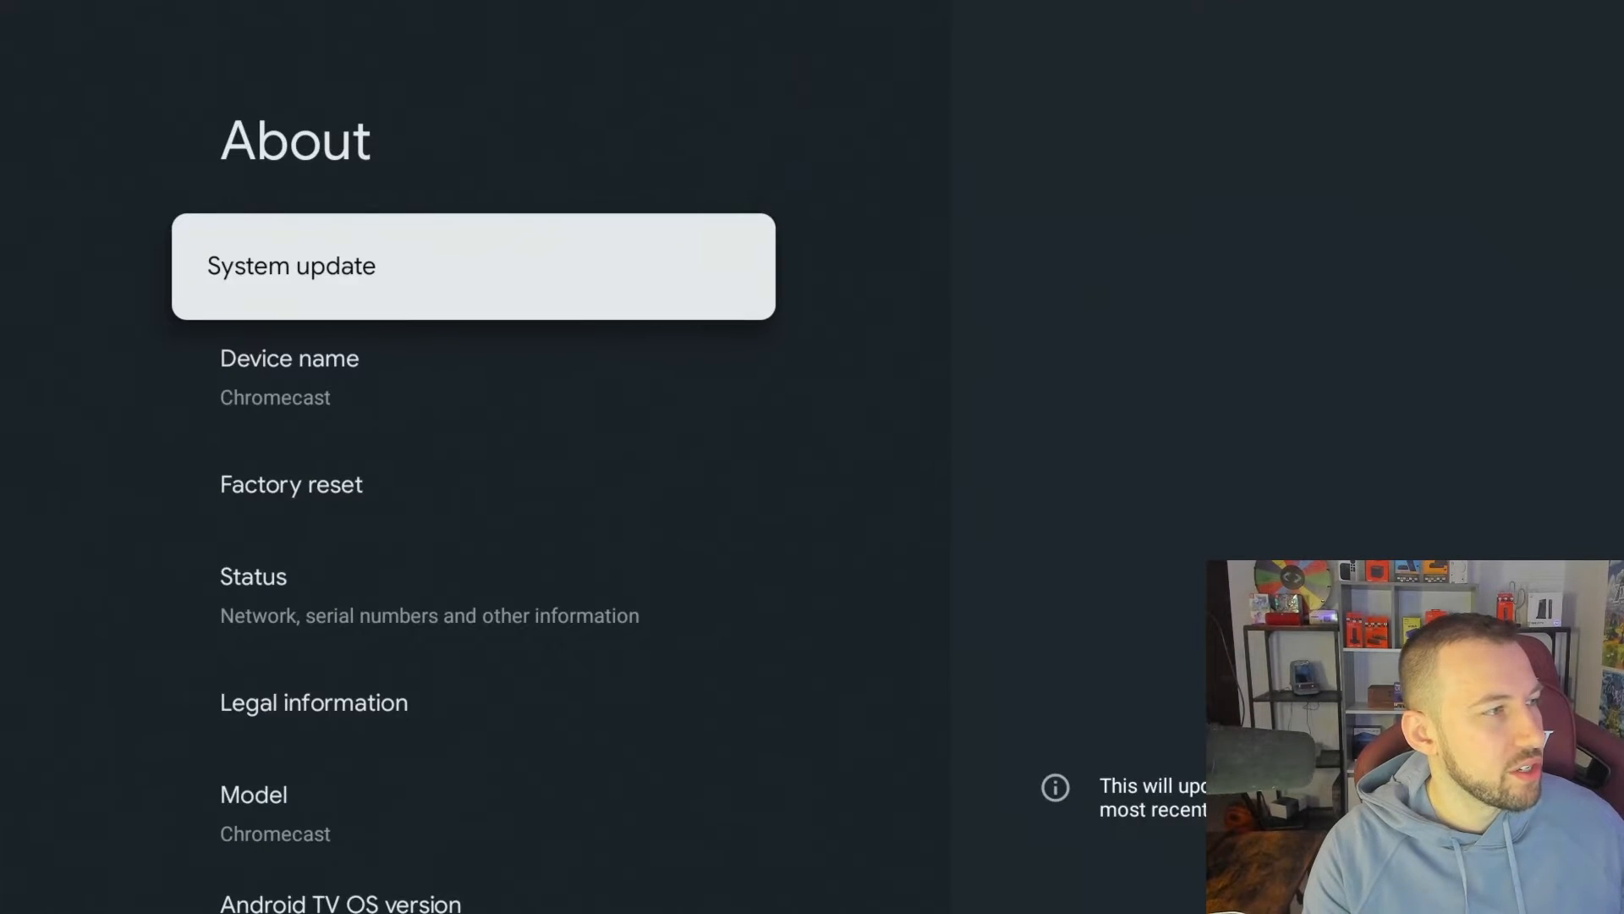
scroll(down, 3)
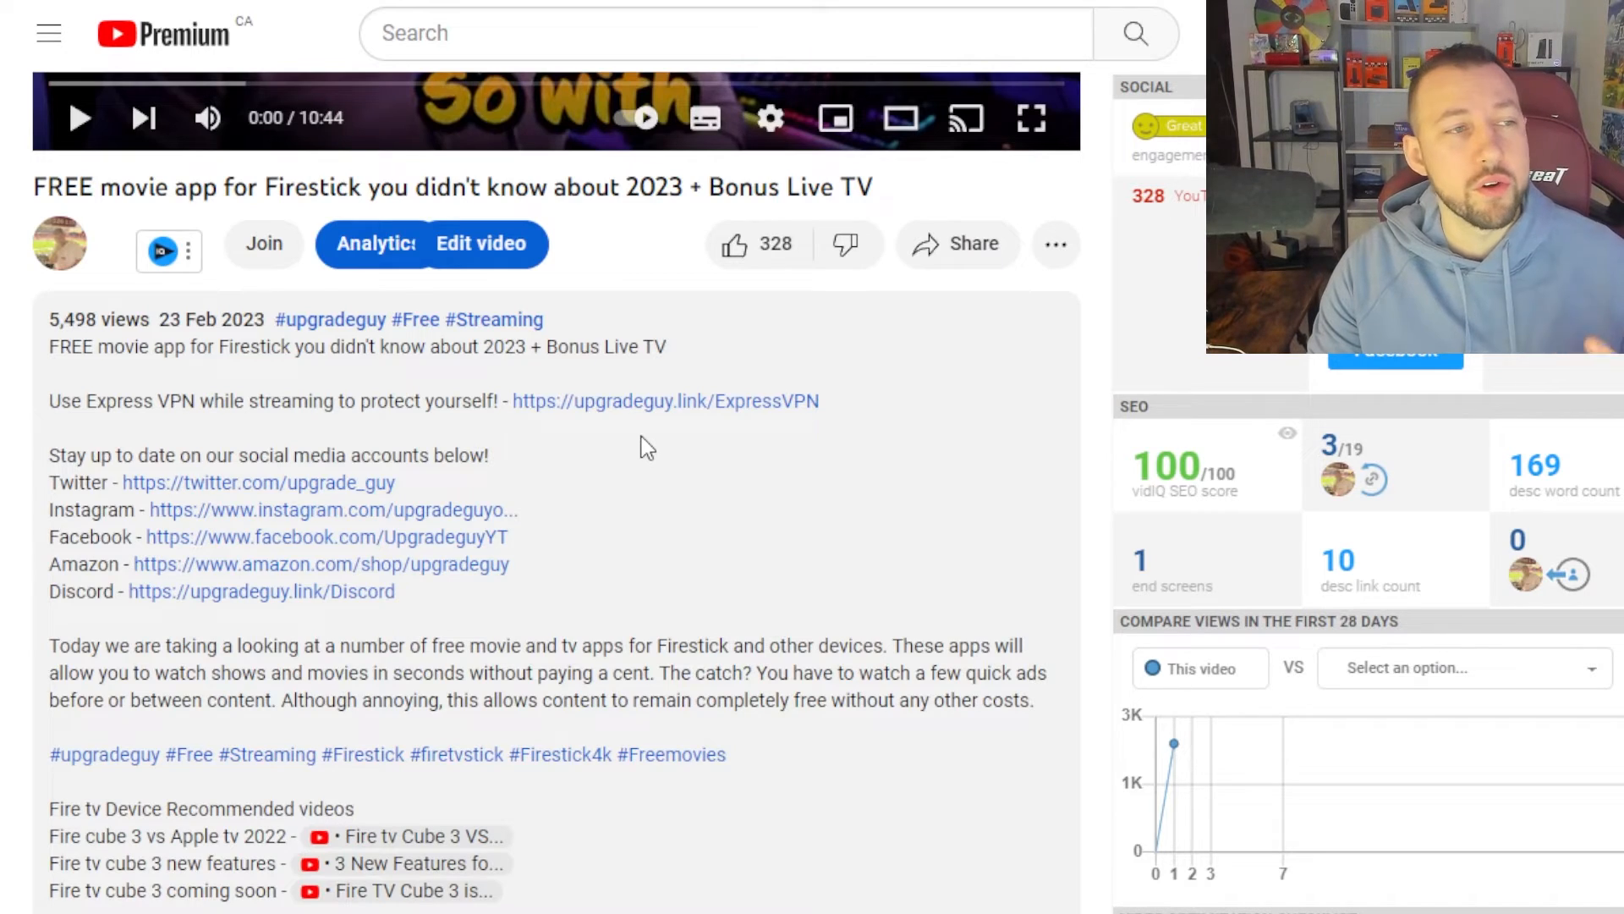
mouse_move(674, 416)
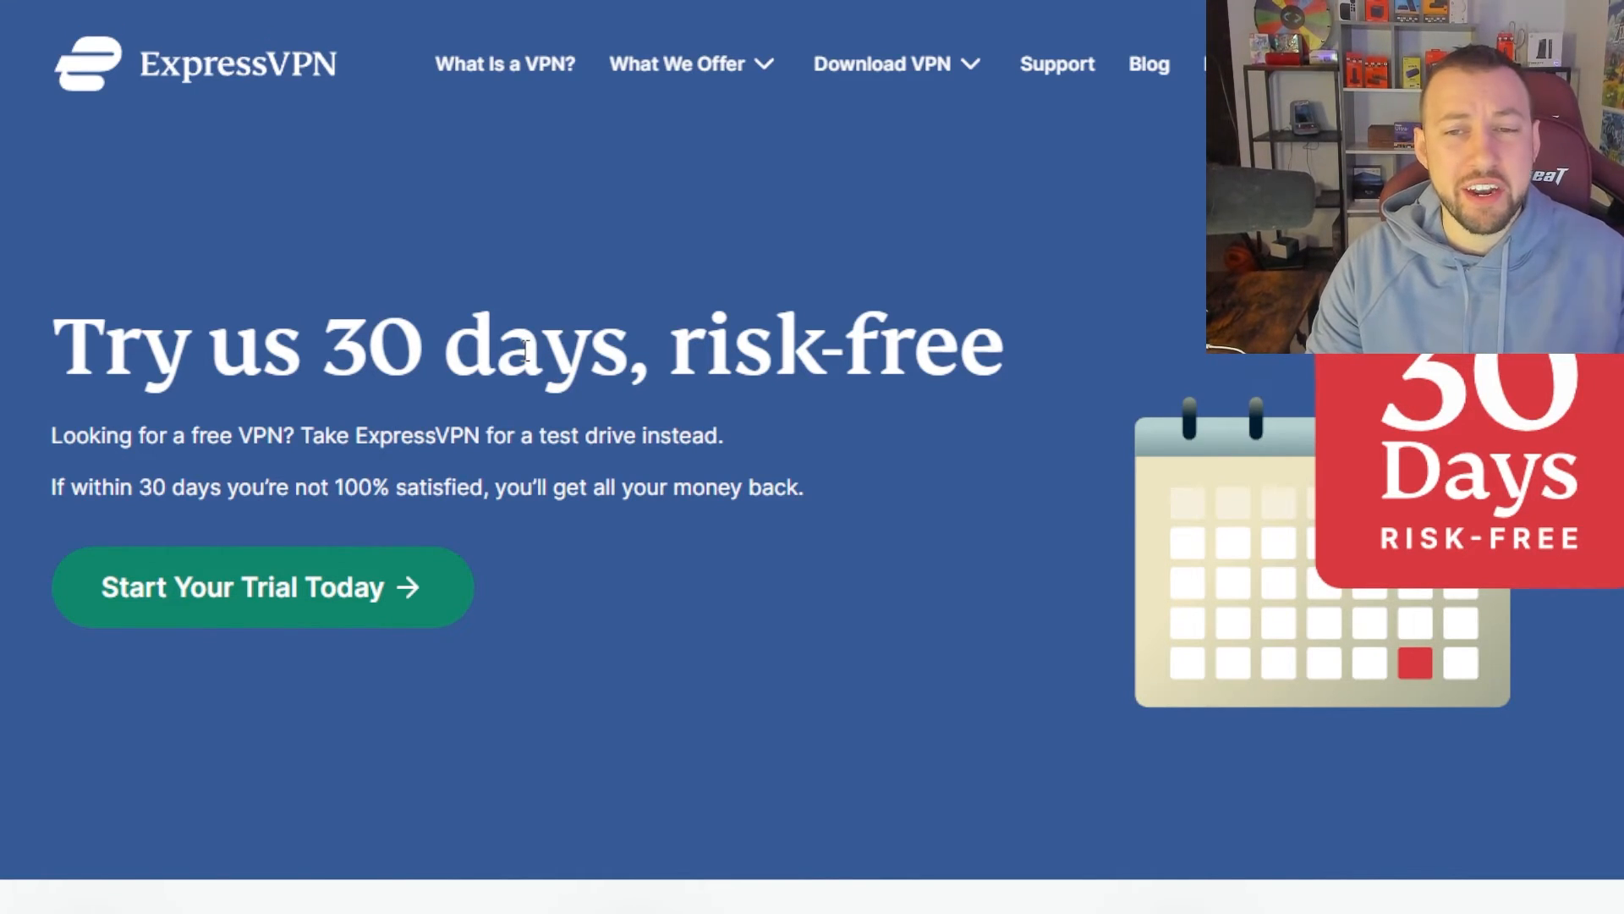
mouse_move(514, 373)
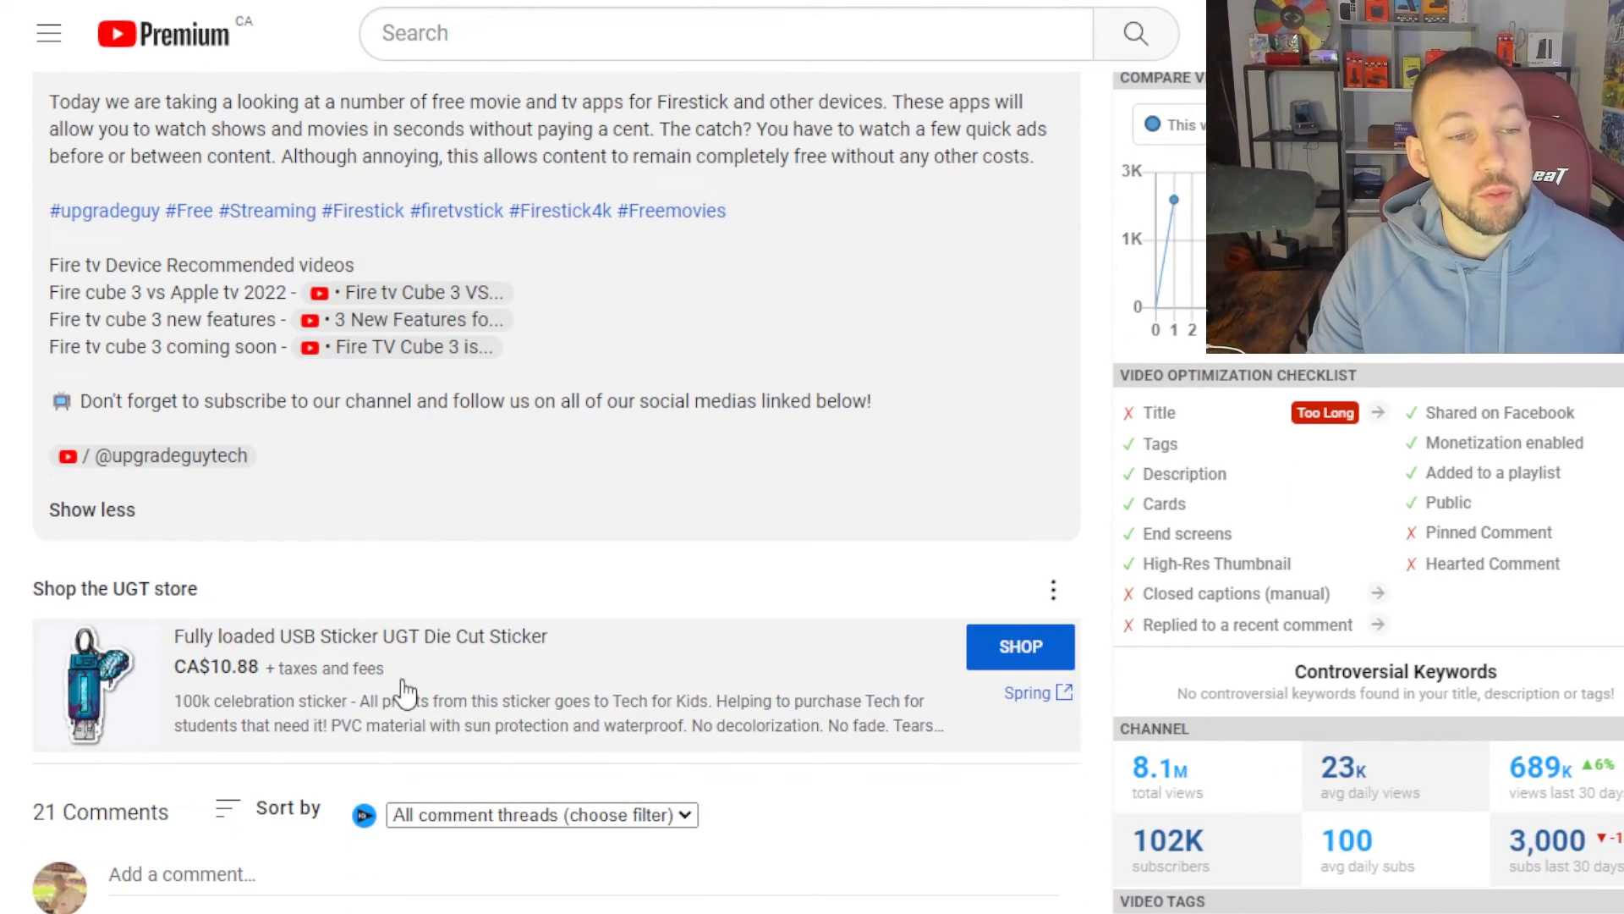
mouse_move(253, 668)
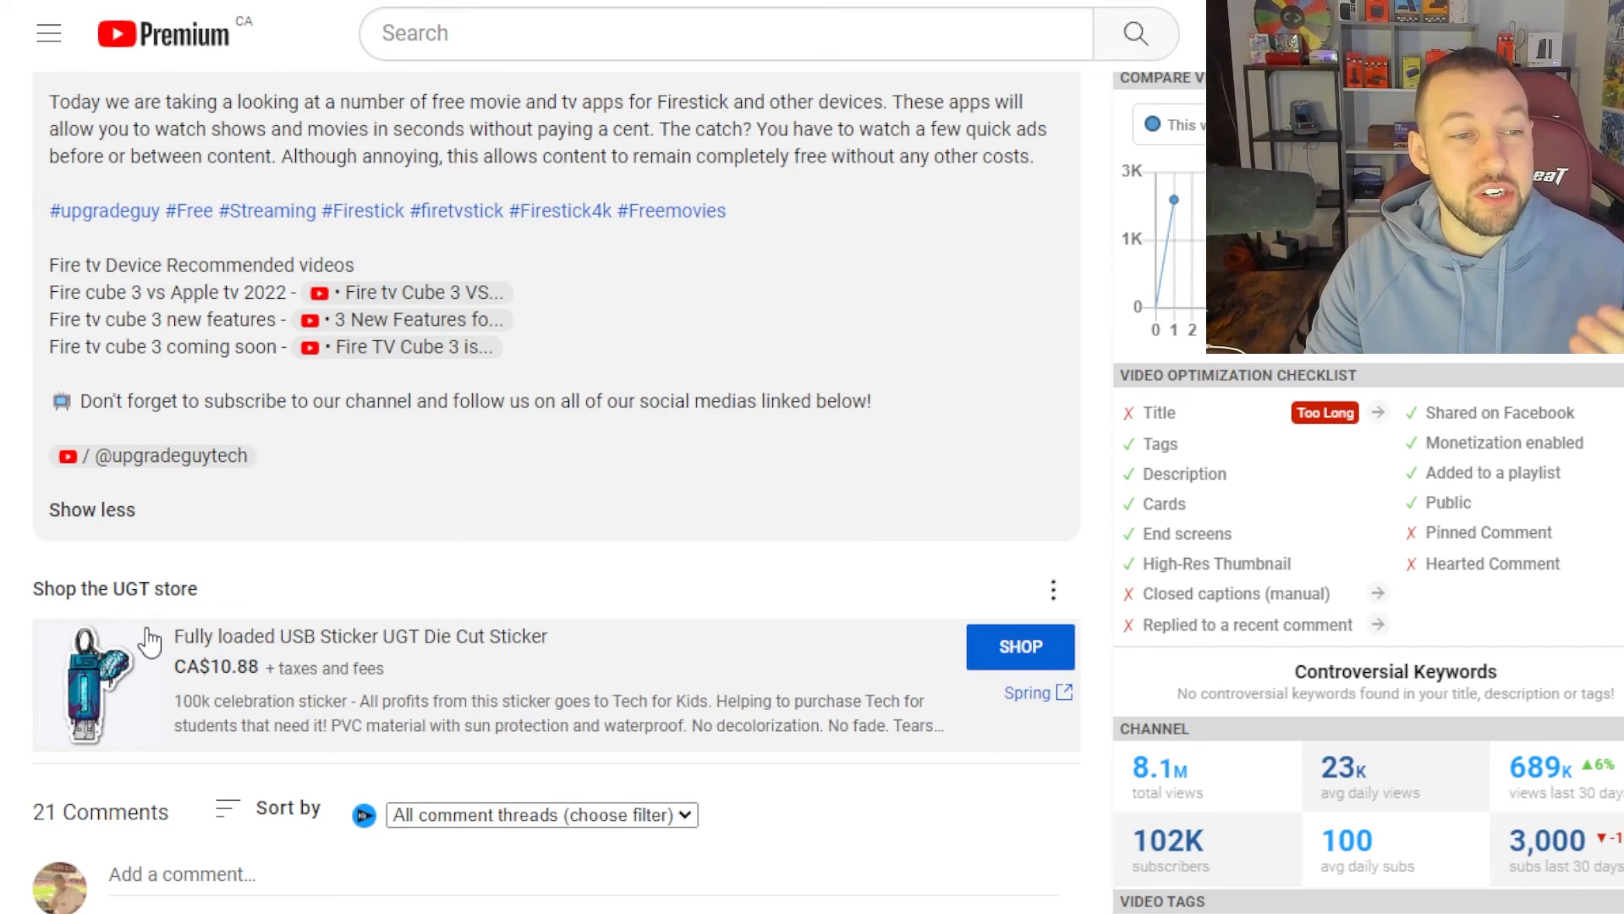
mouse_move(443, 674)
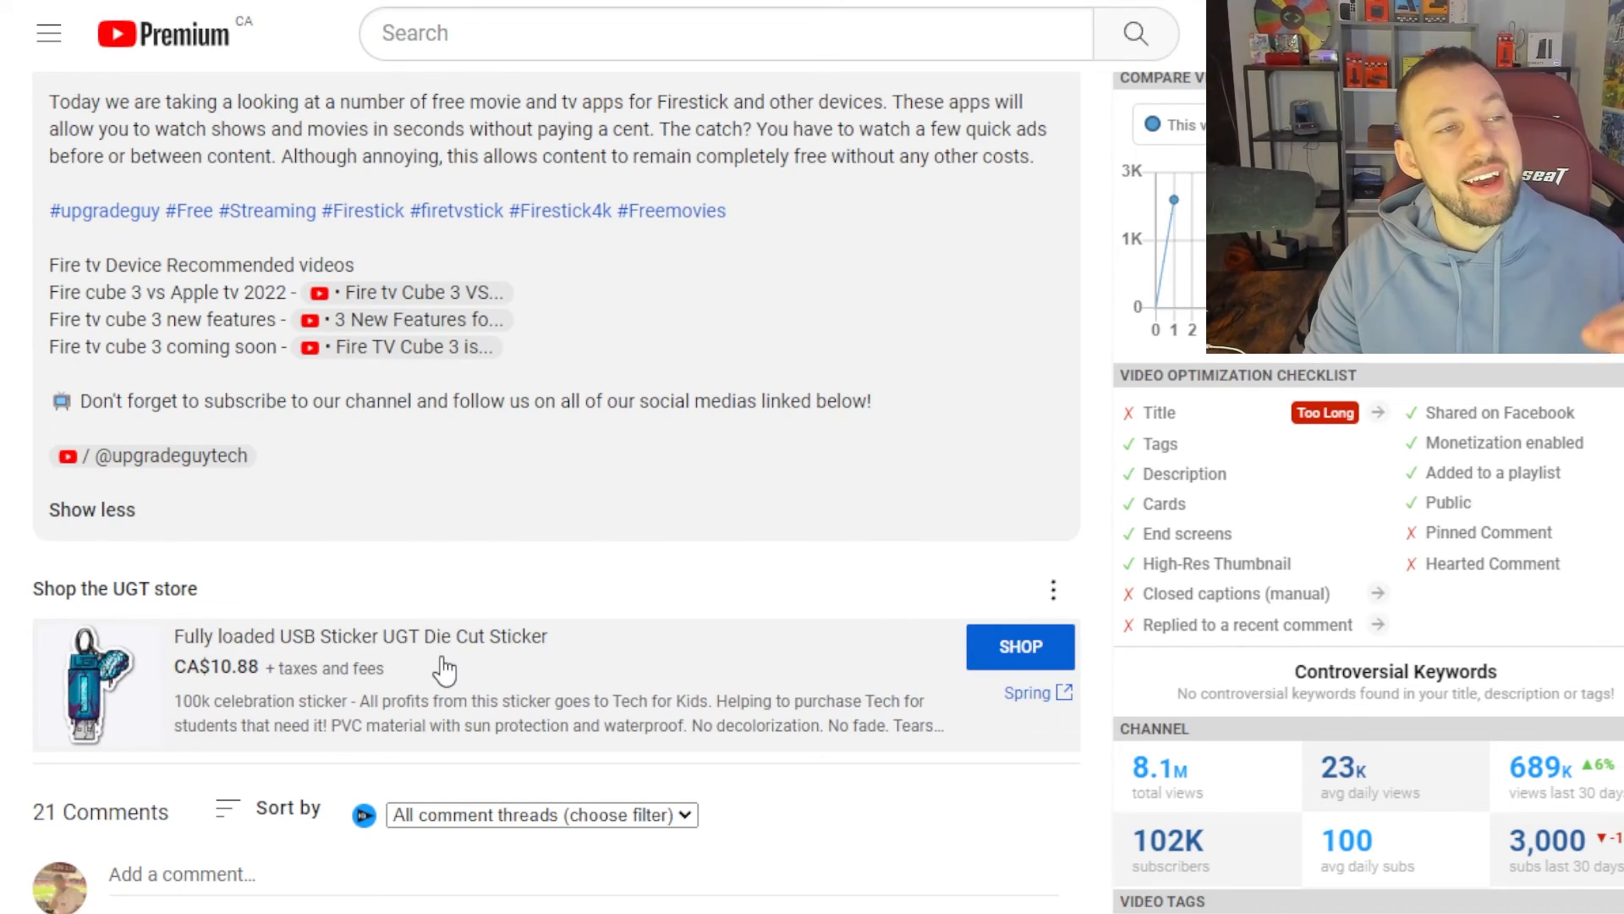